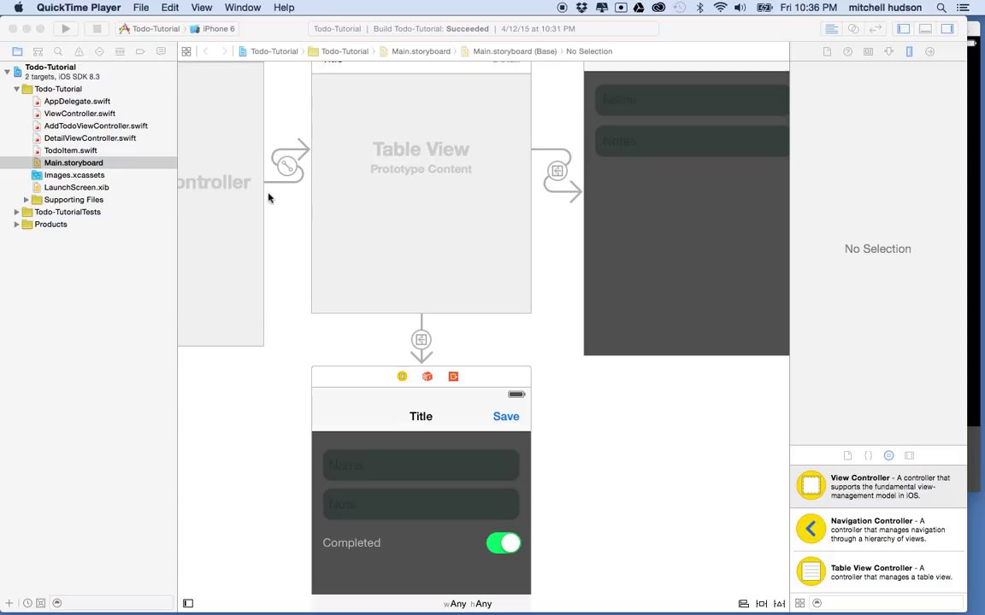
- Build and run Todo-Tutorial on the iPhone 6 simulator, reaching the Add Todo screen
{"action": "left_click", "coordinate": [248, 94]}
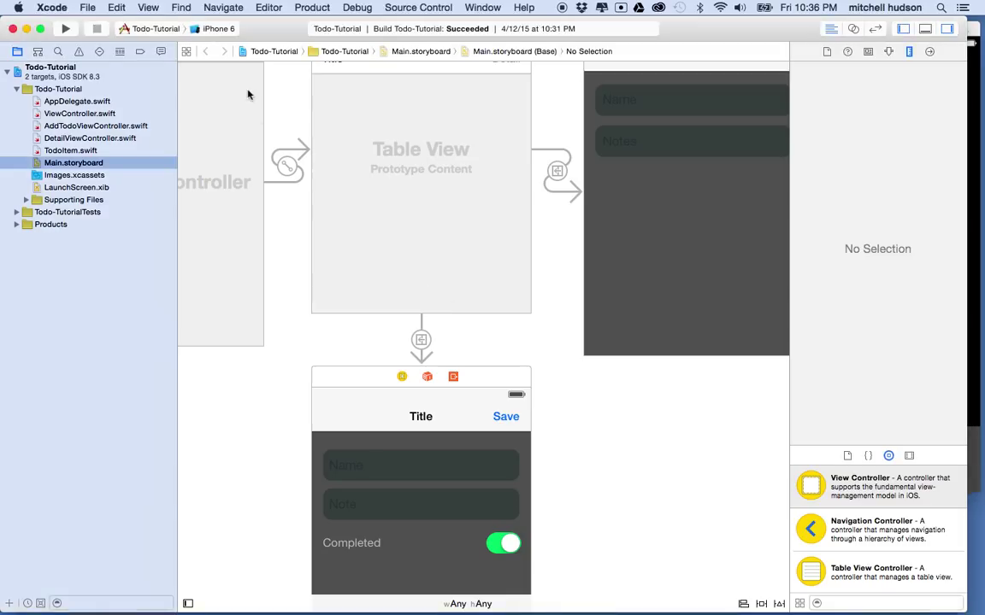
{"action": "mouse_move", "coordinate": [217, 305]}
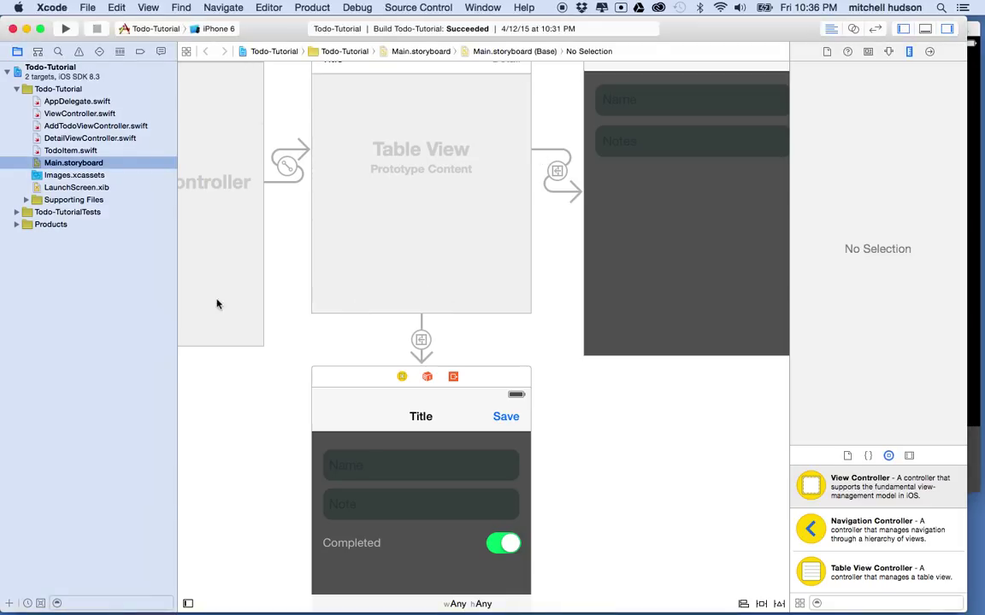
{"action": "left_click", "coordinate": [65, 27]}
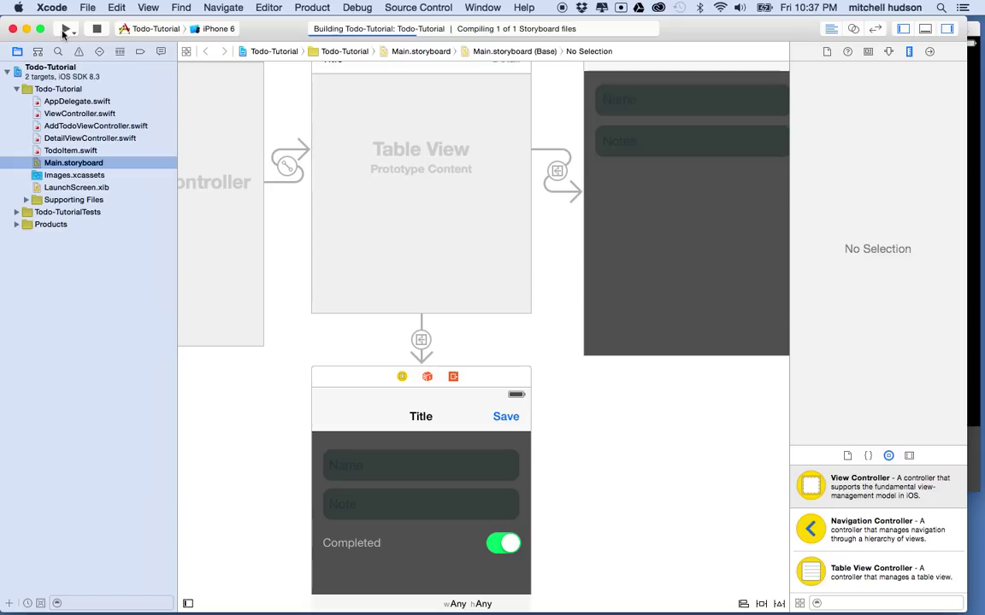
{"action": "mouse_move", "coordinate": [318, 149]}
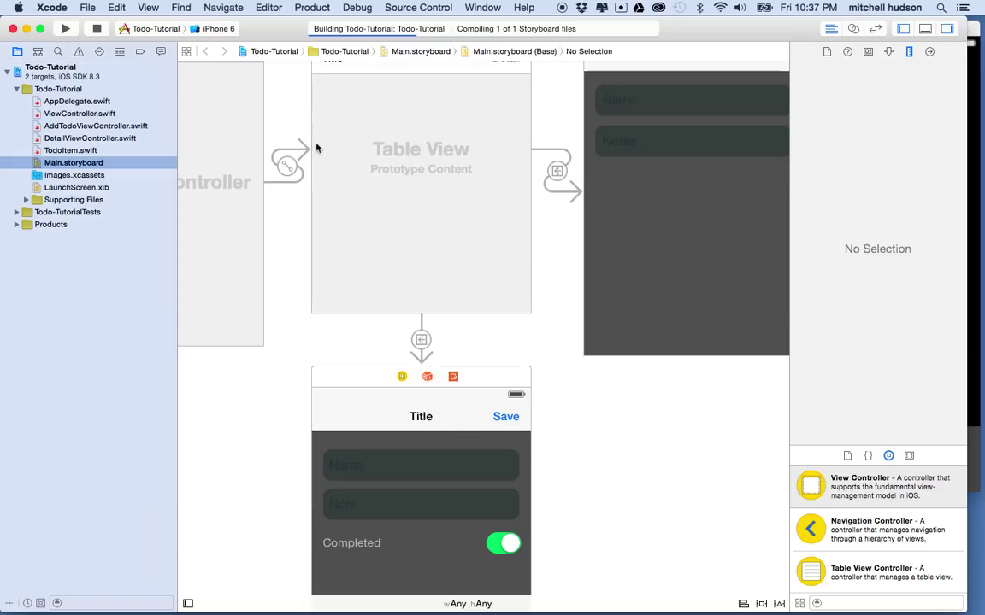
{"action": "left_click", "coordinate": [65, 27]}
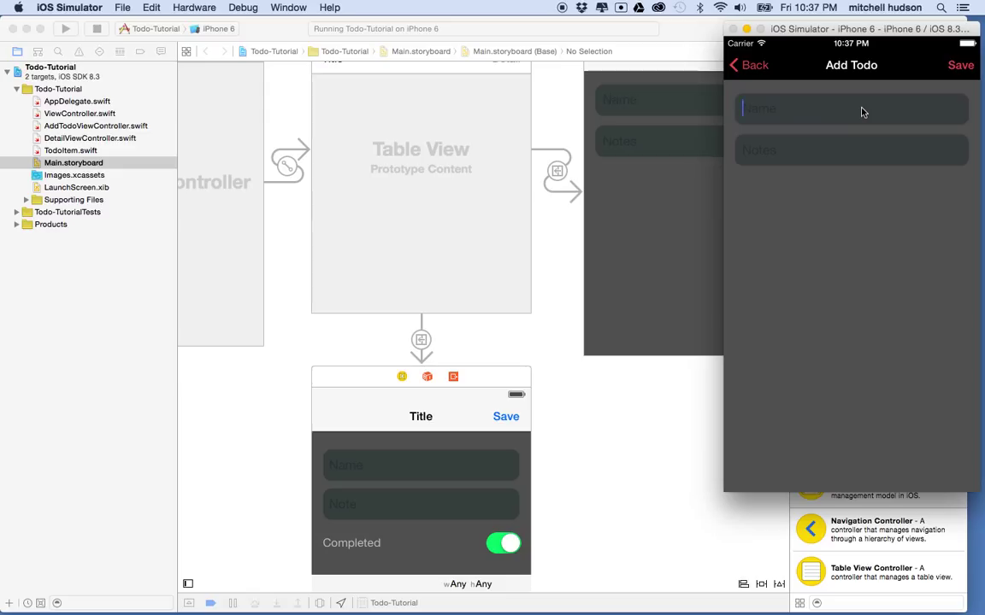
- Add a 'New Todo' item with detail 'Thanks' (correcting the 'Tahnks' typo) and save it
{"action": "type", "text": "New Todo"}
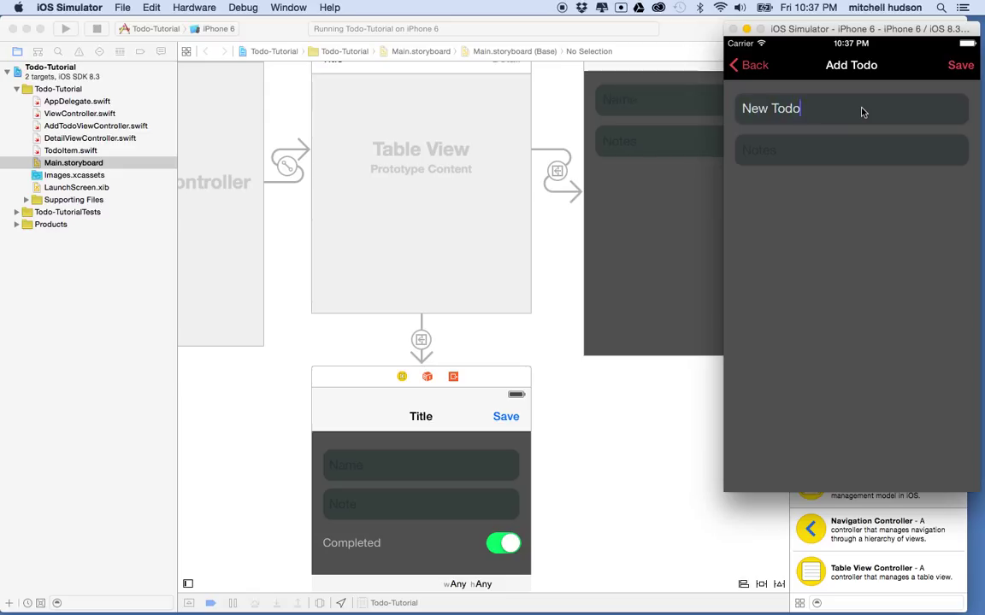
{"action": "type", "text": "Tahnks"}
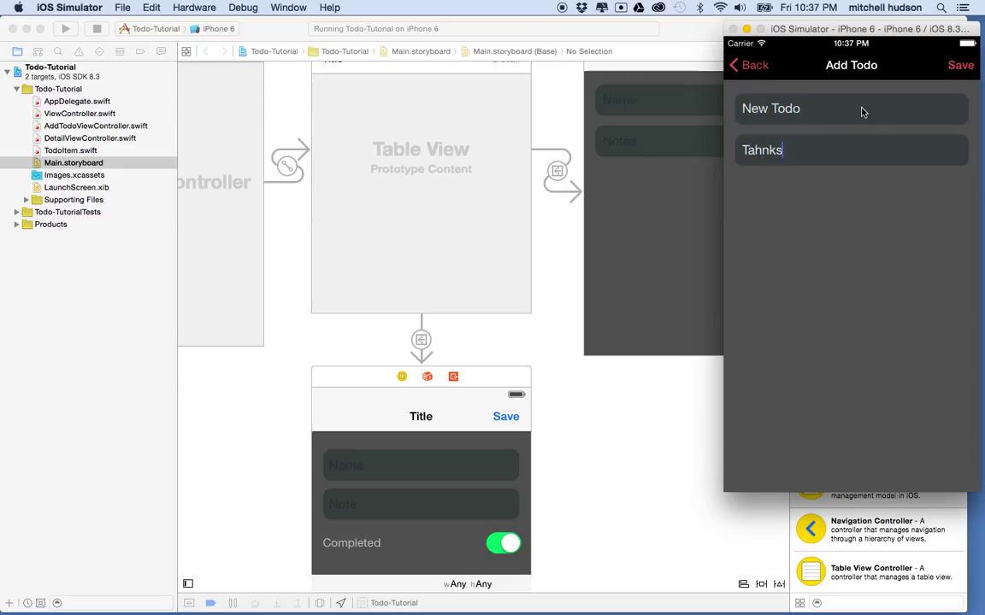
{"action": "key", "text": "BackSpace"}
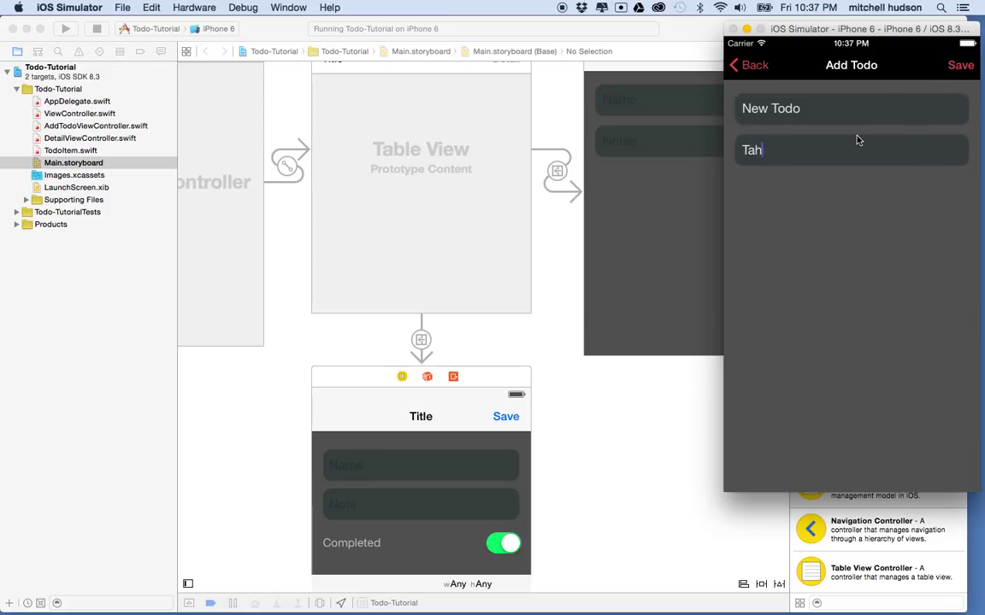
{"action": "type", "text": "Thanks"}
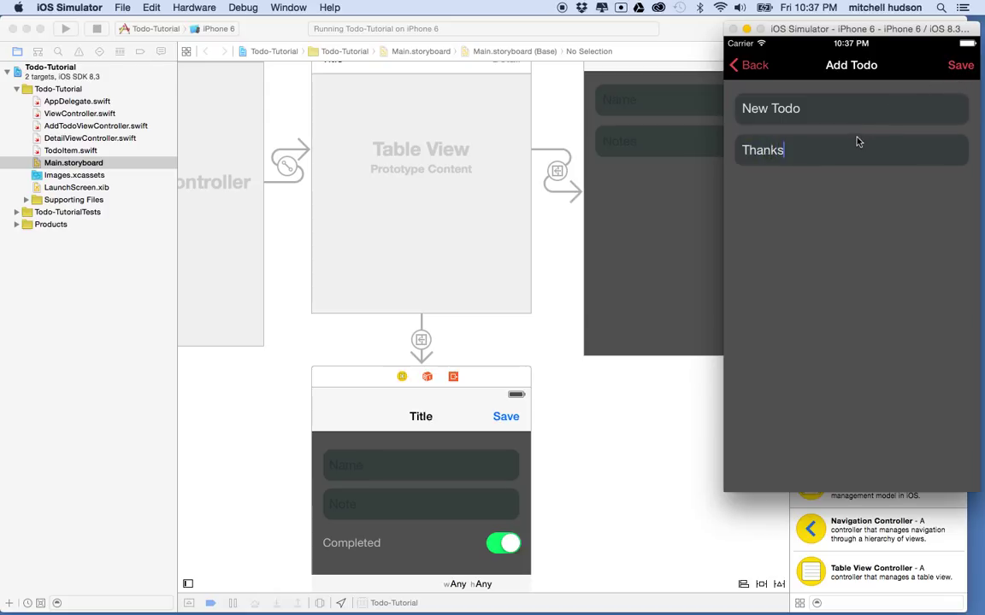
{"action": "left_click", "coordinate": [961, 65]}
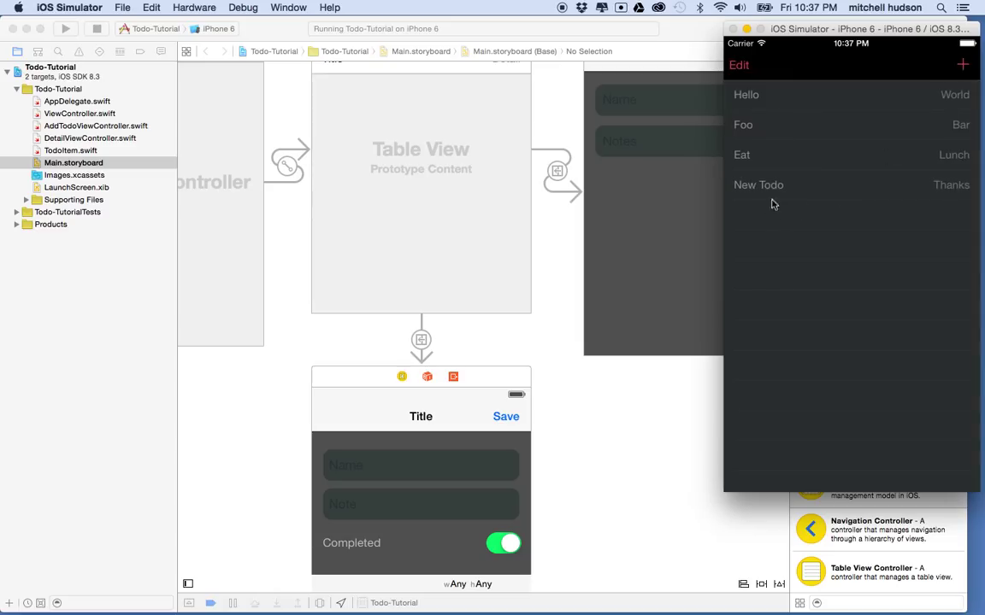
- Mark New Todo as completed and save, then delete the Eat item from the list
{"action": "left_click", "coordinate": [759, 185]}
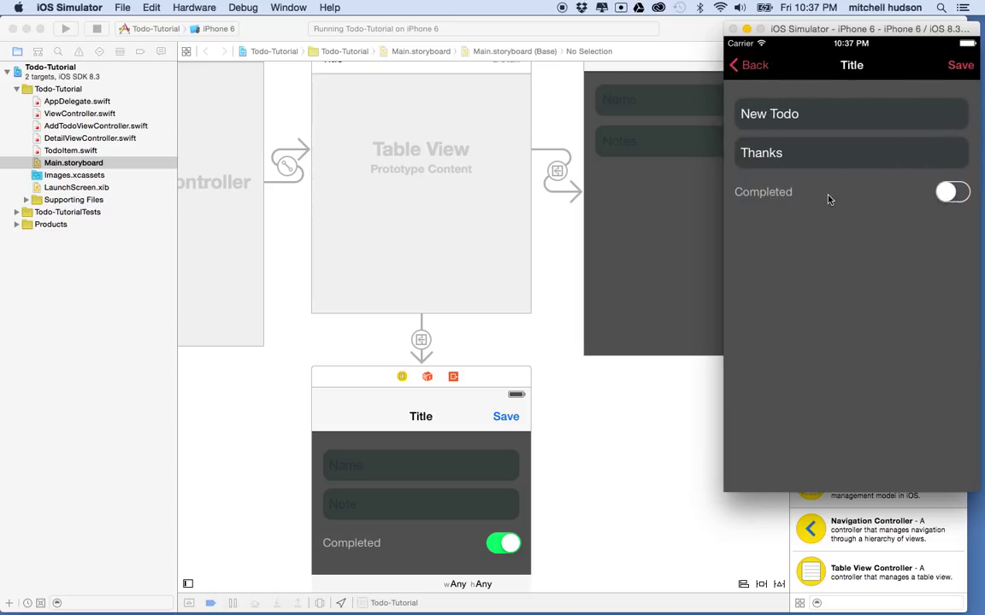
{"action": "left_click", "coordinate": [950, 191]}
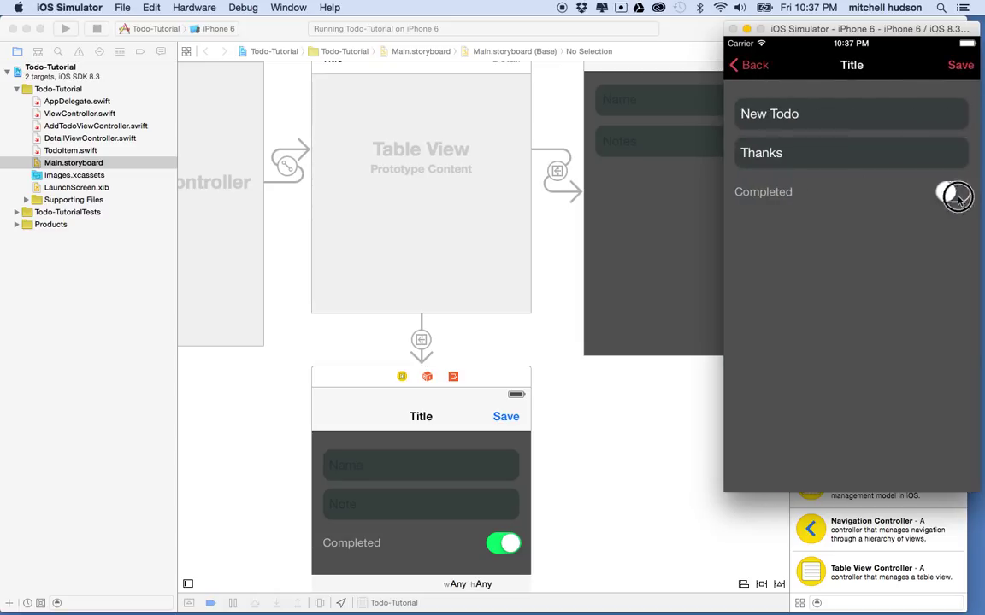
{"action": "left_click", "coordinate": [954, 191]}
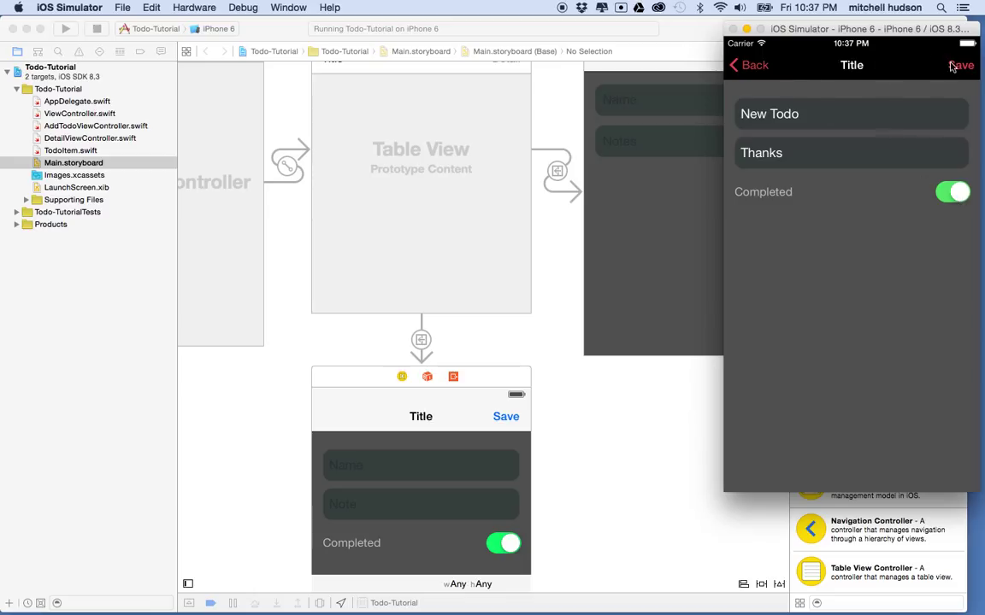
{"action": "left_click", "coordinate": [961, 64]}
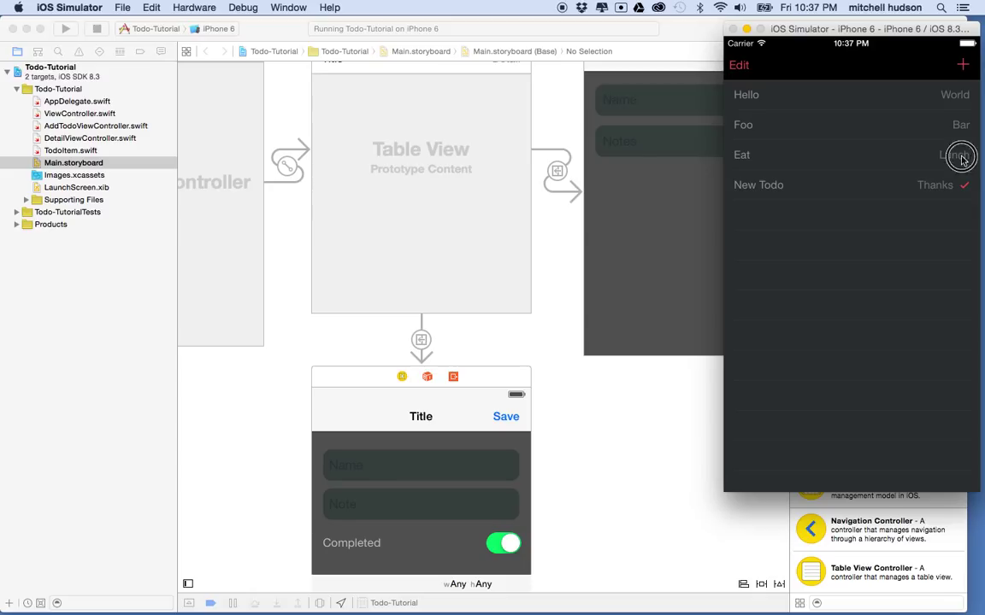
{"action": "left_click", "coordinate": [961, 156]}
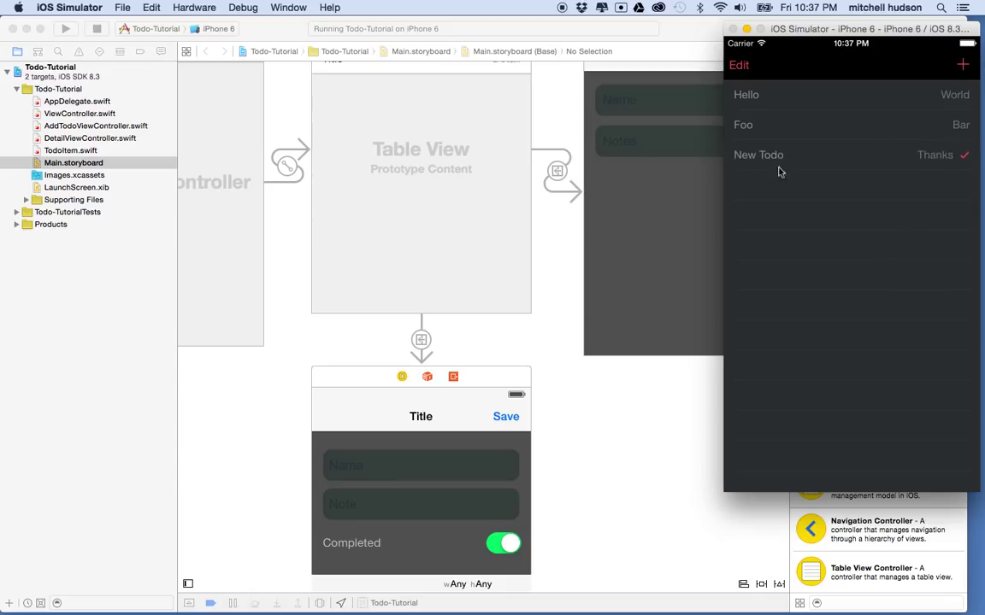
{"action": "mouse_move", "coordinate": [185, 27]}
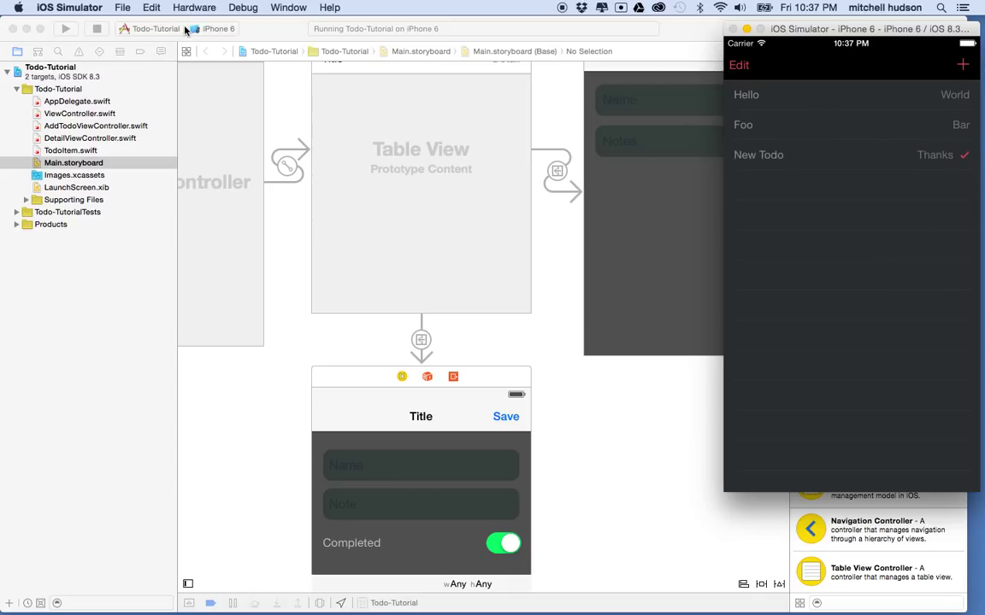
{"action": "mouse_move", "coordinate": [768, 150]}
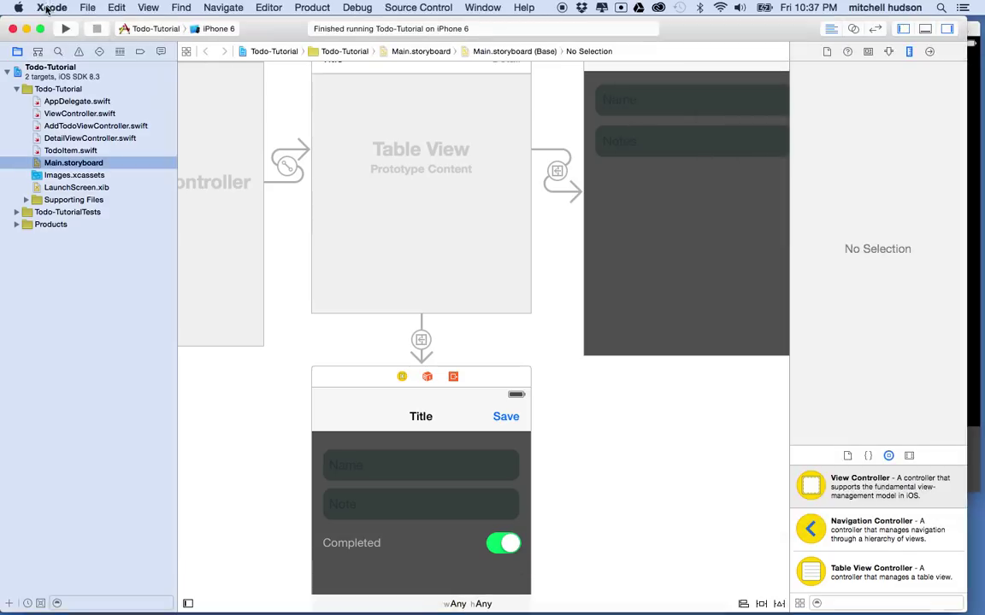
- Relaunch the app in the simulator to check whether the todo changes were kept
{"action": "left_click", "coordinate": [65, 27]}
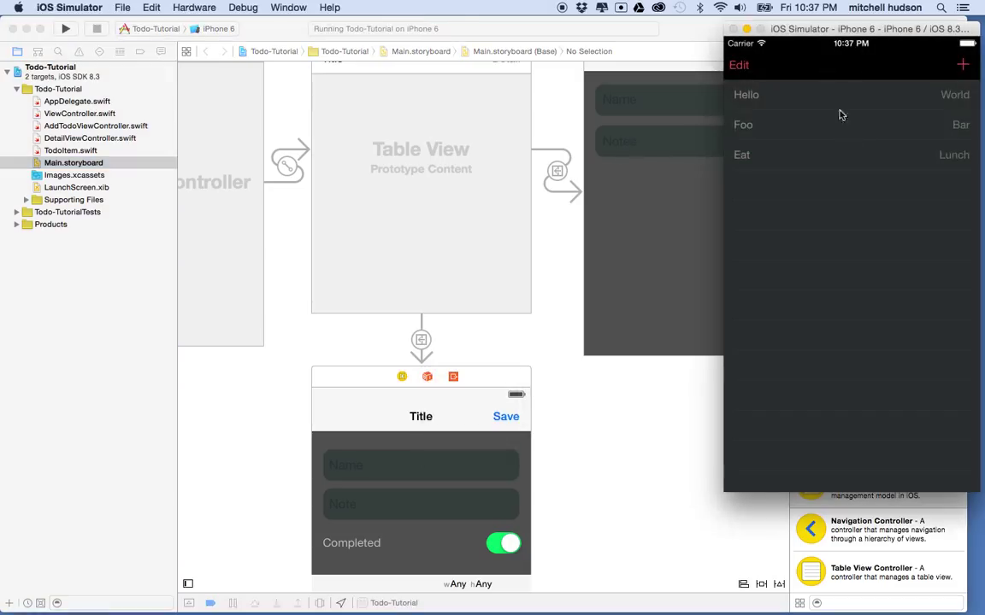
{"action": "mouse_move", "coordinate": [824, 159]}
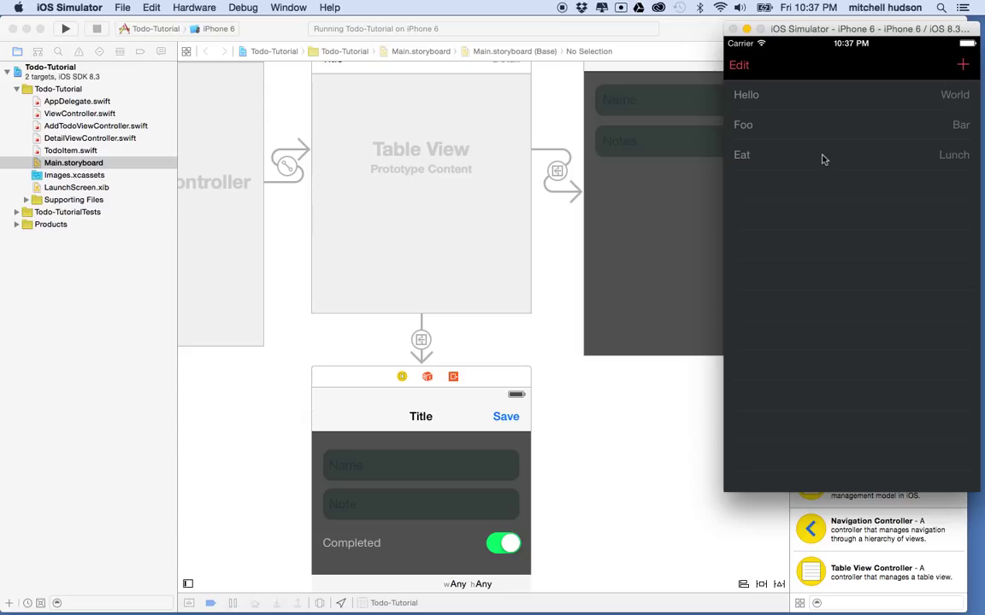
{"action": "mouse_move", "coordinate": [790, 125]}
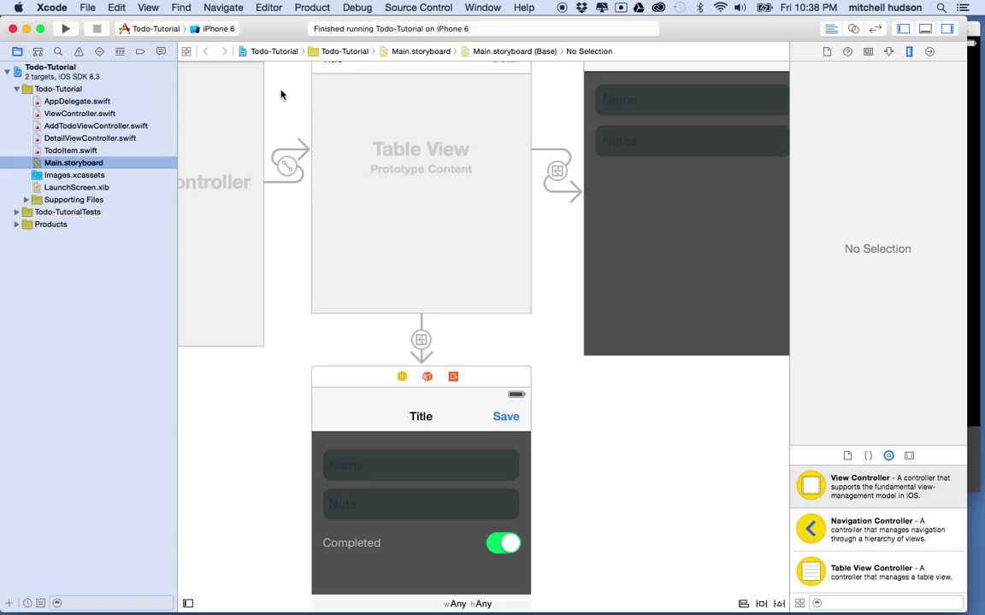
{"action": "mouse_move", "coordinate": [294, 137]}
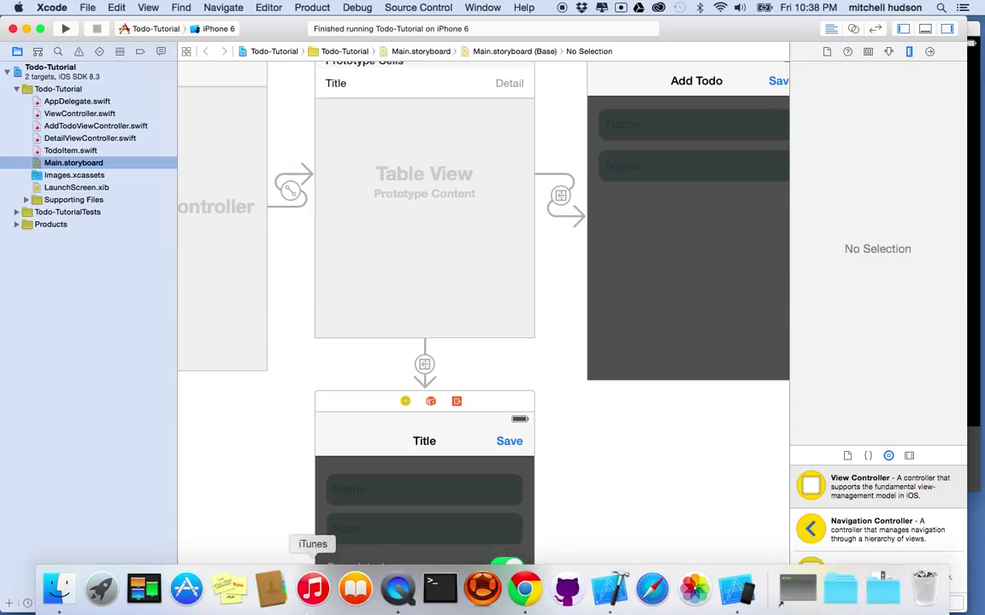
- Switch to the web browser to visit realm.io for the Realm download
{"action": "left_click", "coordinate": [525, 588]}
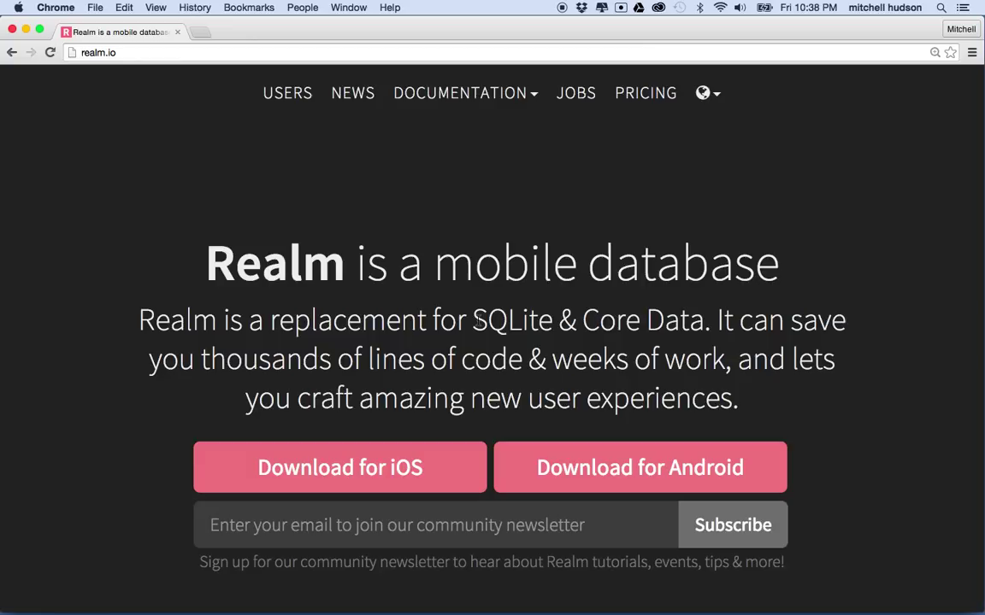
{"action": "mouse_move", "coordinate": [396, 205]}
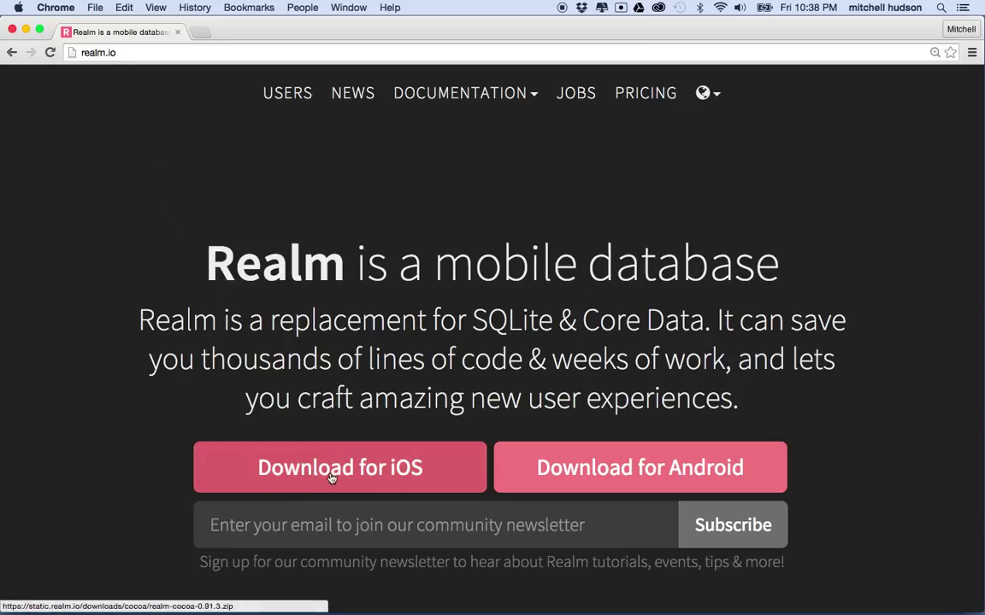
{"action": "mouse_move", "coordinate": [380, 475]}
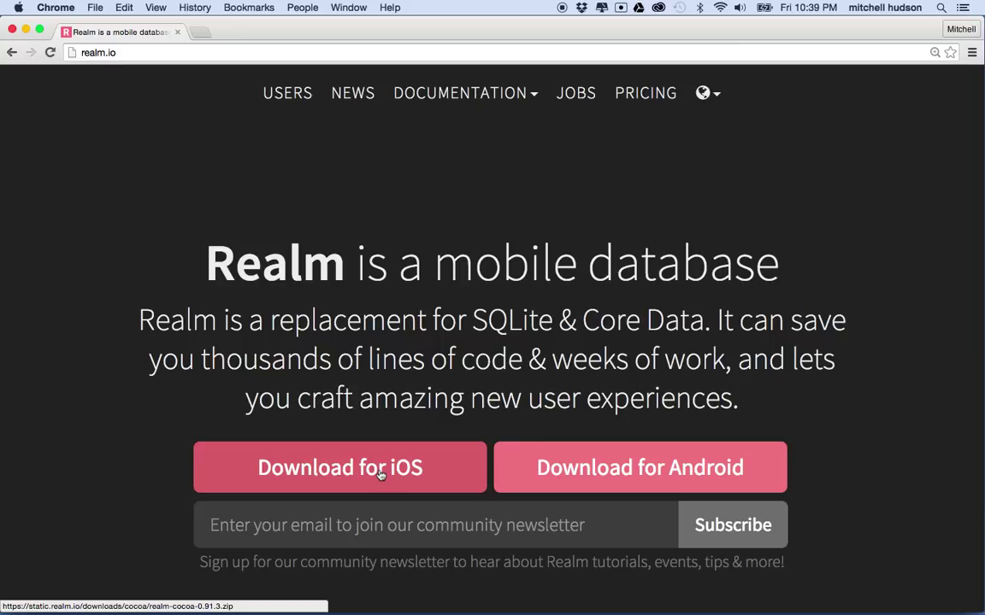
{"action": "mouse_move", "coordinate": [386, 375]}
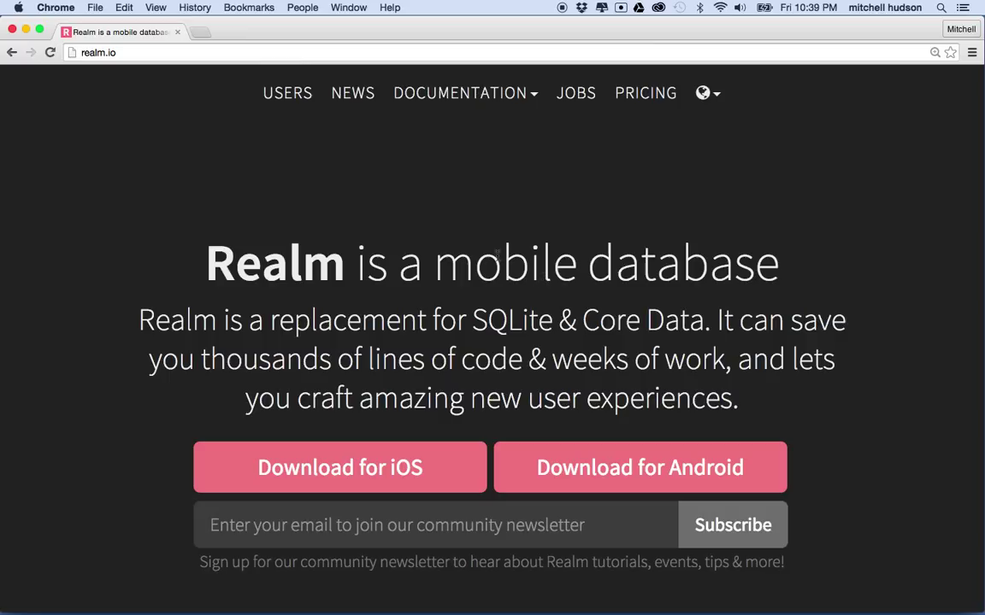
{"action": "mouse_move", "coordinate": [368, 191]}
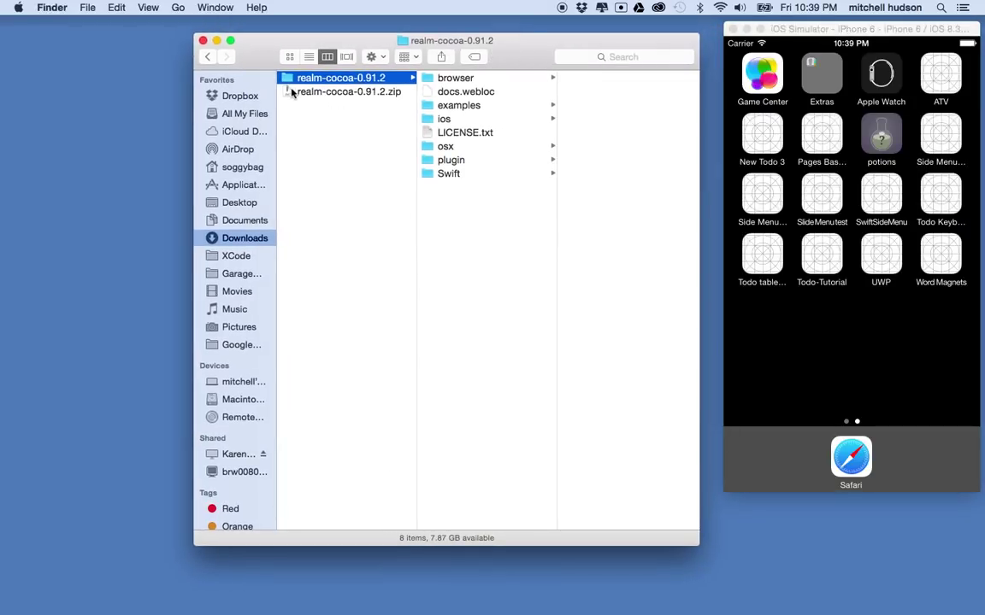
- Browse the unzipped realm-cocoa-0.91.2 folder in Downloads and reach the ios folder with Realm.framework
{"action": "left_click", "coordinate": [345, 93]}
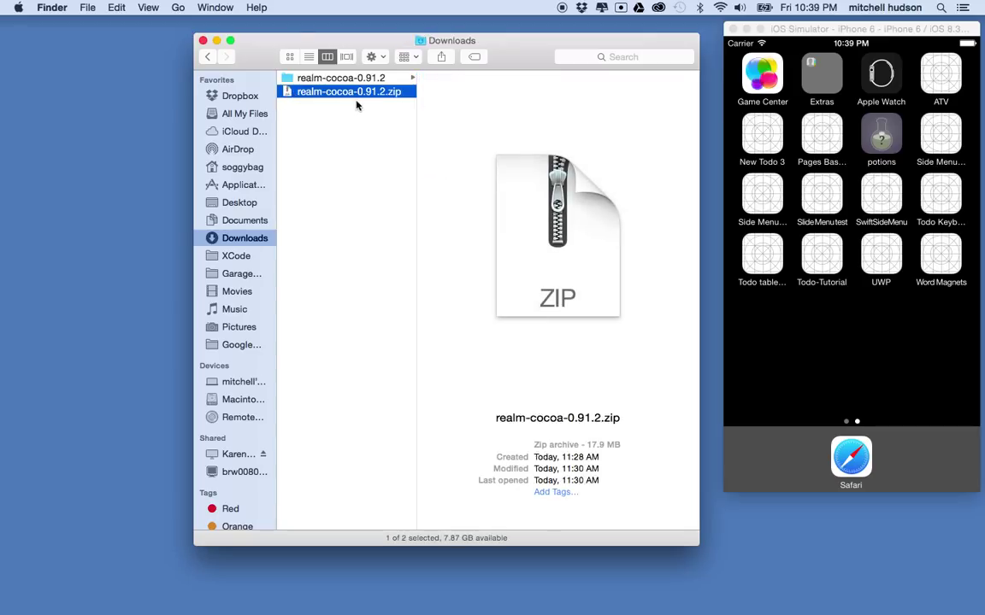
{"action": "left_click", "coordinate": [341, 79]}
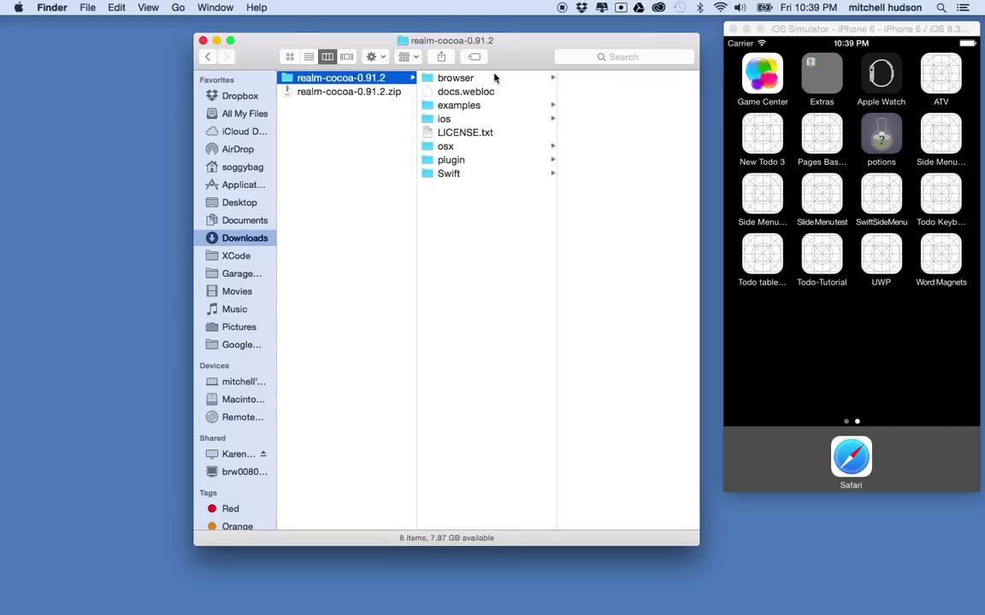
{"action": "mouse_move", "coordinate": [482, 191]}
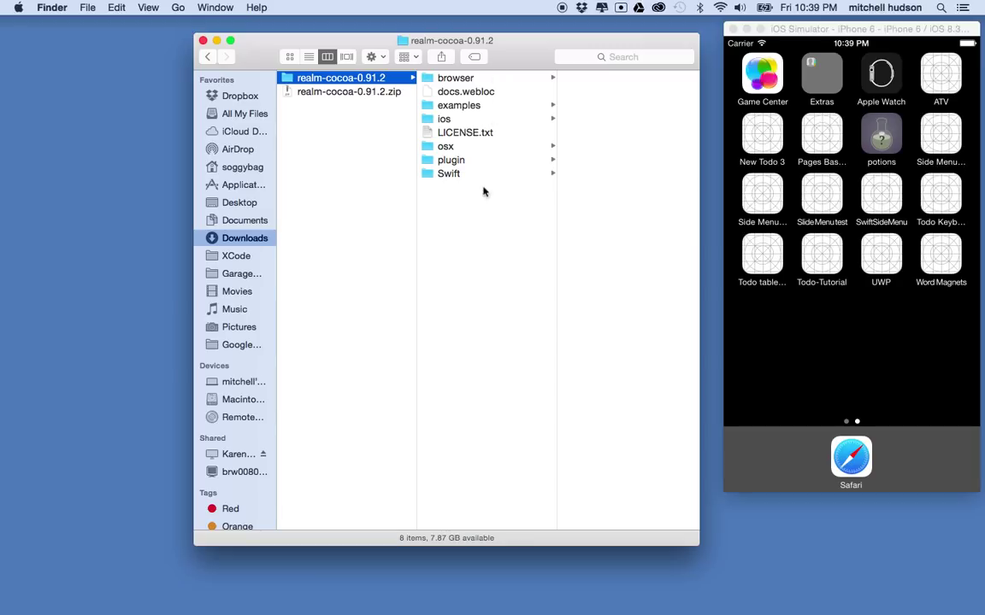
{"action": "mouse_move", "coordinate": [475, 82]}
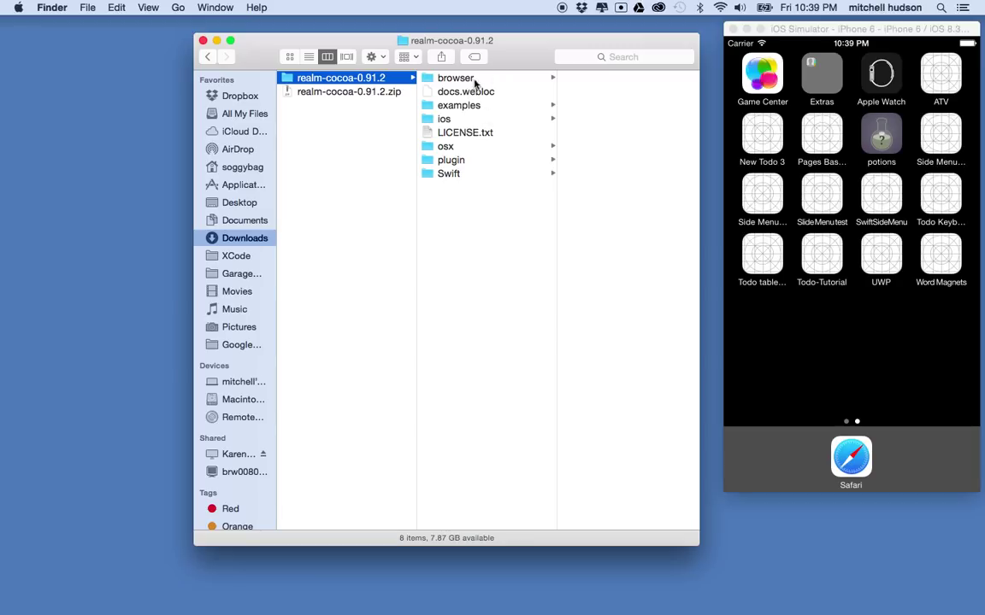
{"action": "left_click", "coordinate": [455, 79]}
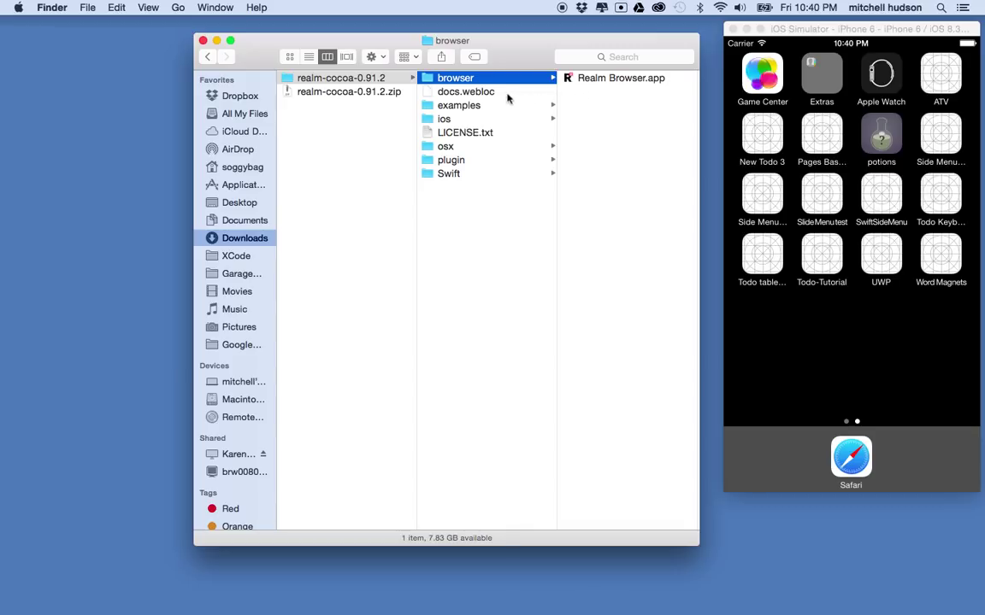
{"action": "left_click", "coordinate": [465, 93]}
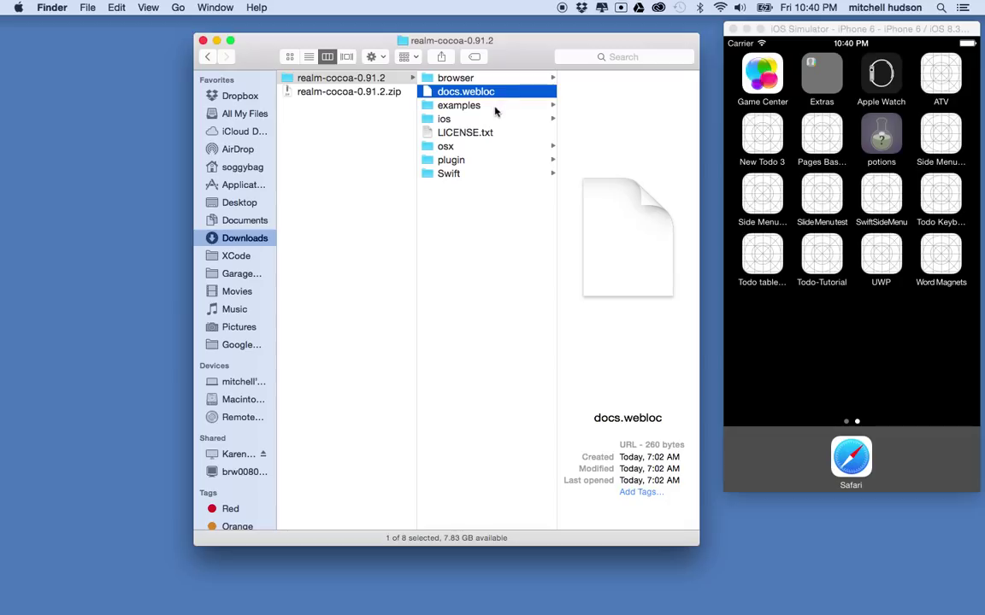
{"action": "left_click", "coordinate": [458, 106]}
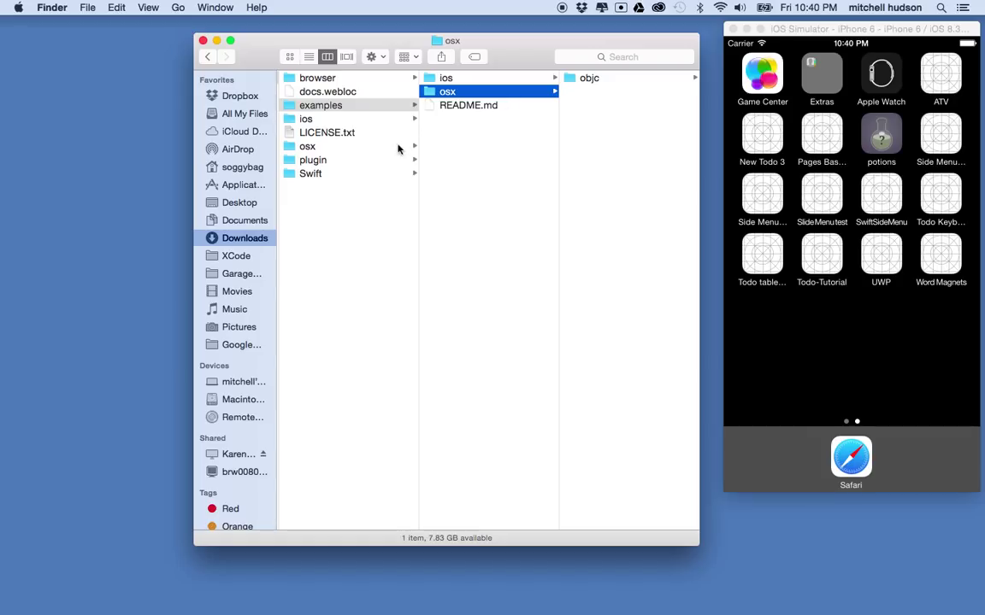
{"action": "left_click", "coordinate": [306, 119]}
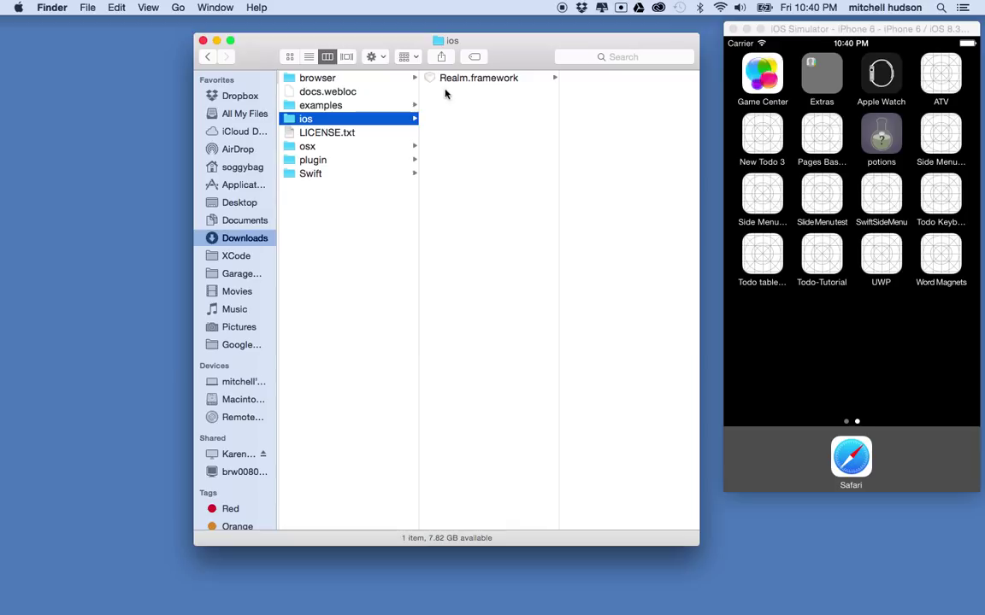
{"action": "mouse_move", "coordinate": [517, 89]}
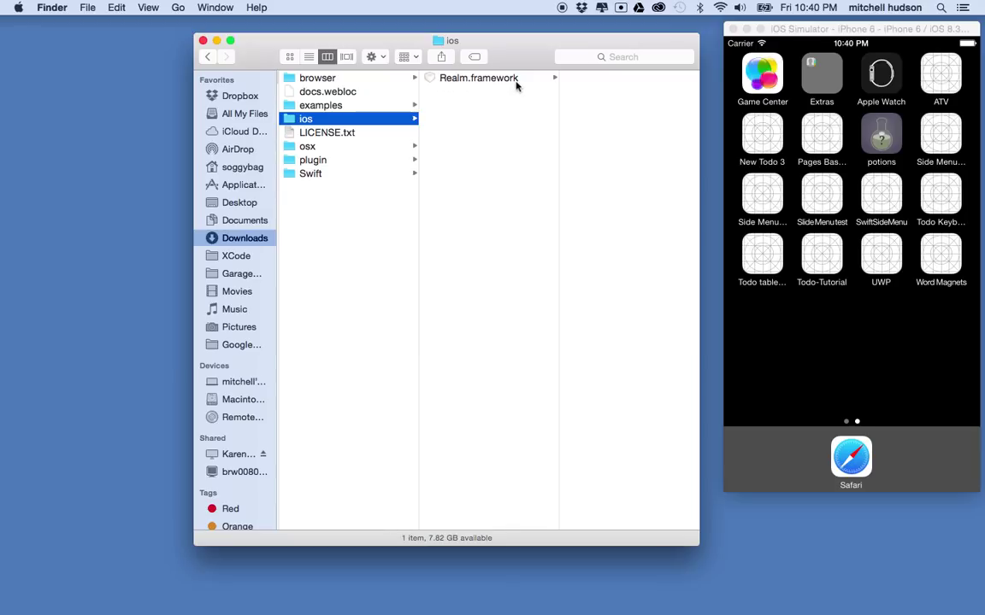
{"action": "mouse_move", "coordinate": [414, 123]}
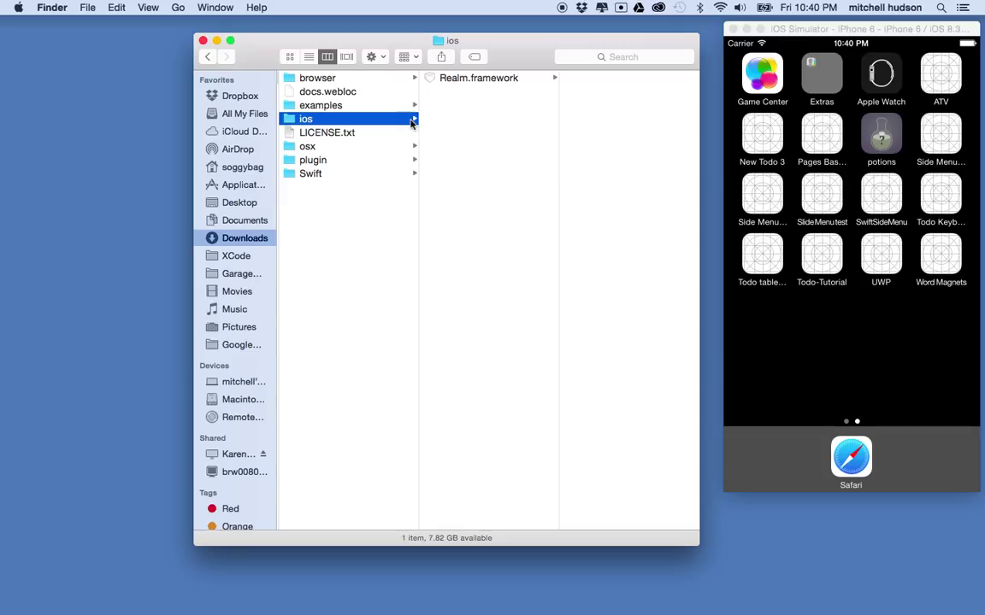
{"action": "mouse_move", "coordinate": [430, 113]}
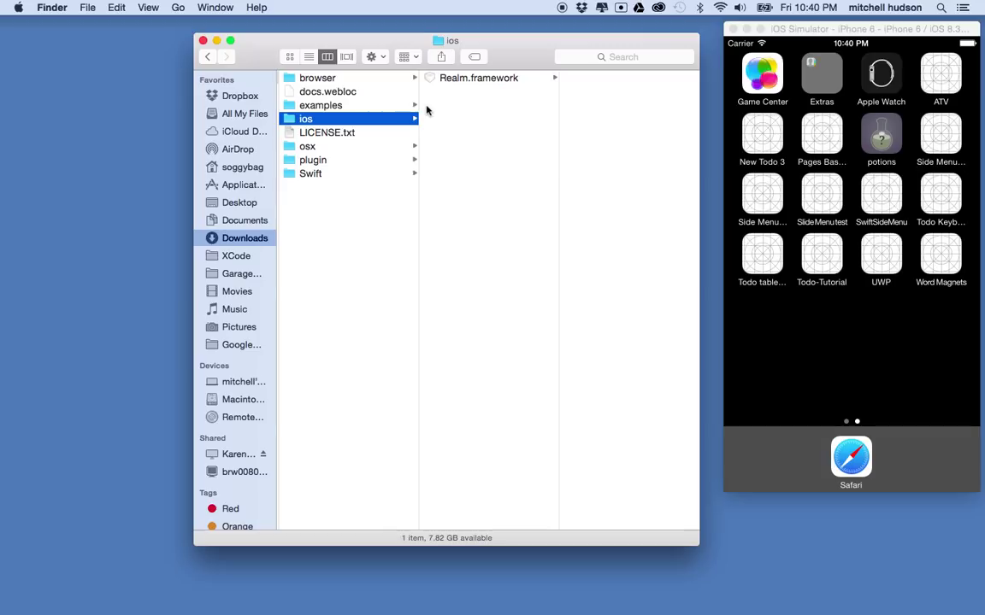
{"action": "mouse_move", "coordinate": [435, 94]}
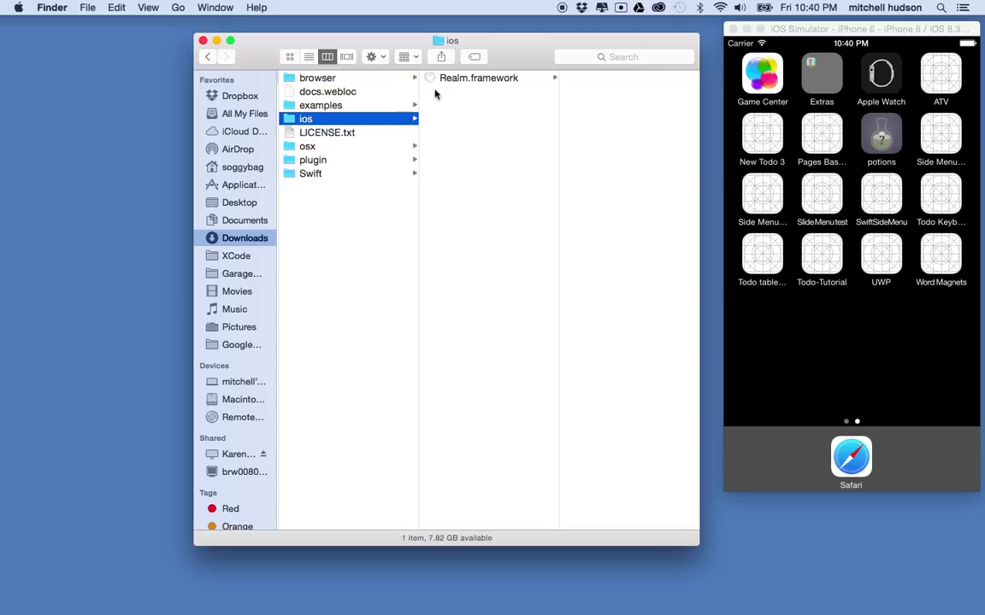
{"action": "mouse_move", "coordinate": [506, 94]}
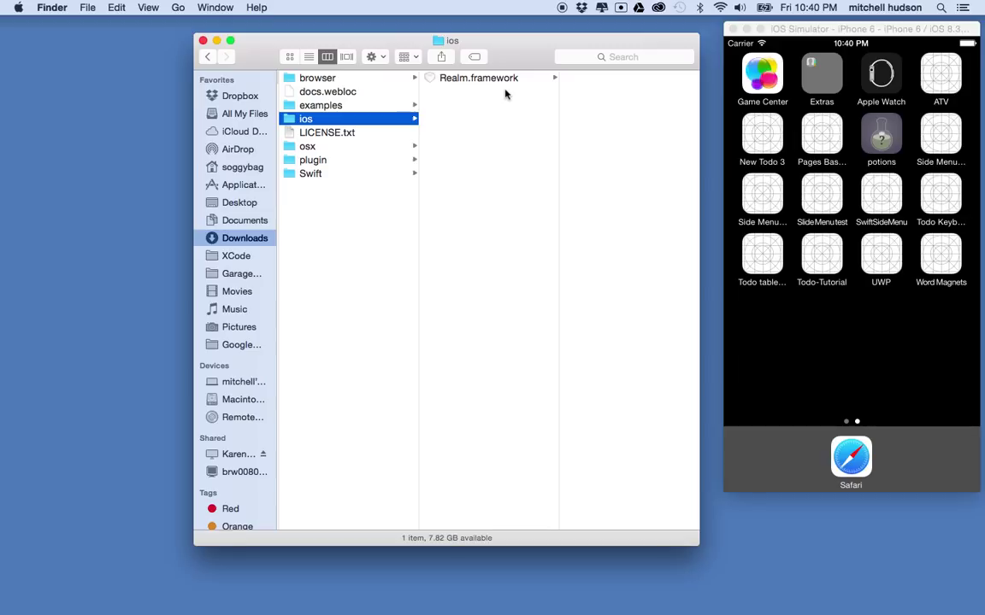
{"action": "mouse_move", "coordinate": [350, 120]}
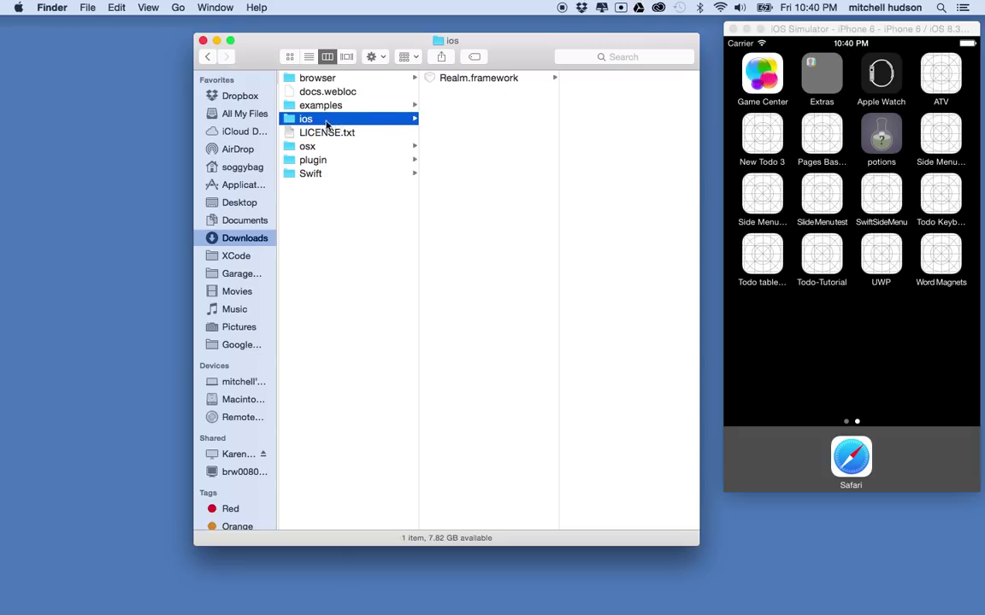
- Look through the osx, plugin and Swift folders, then return to the ios folder
{"action": "left_click", "coordinate": [308, 147]}
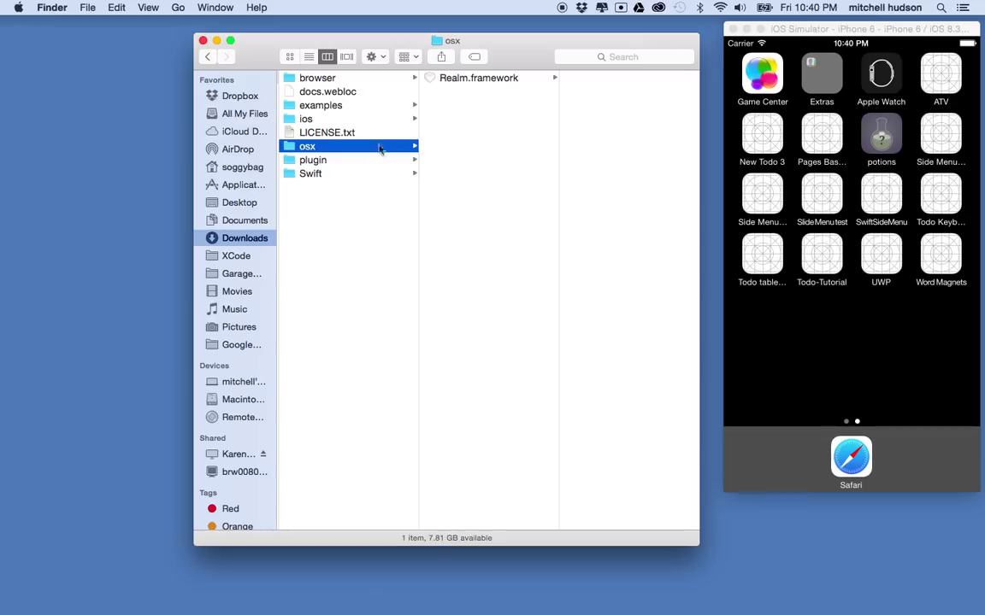
{"action": "mouse_move", "coordinate": [328, 161]}
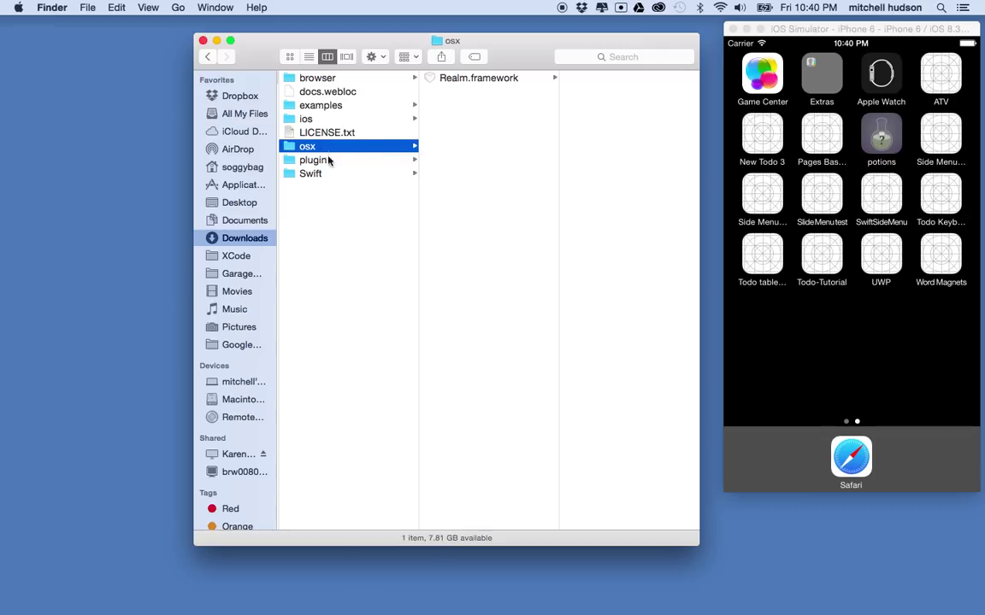
{"action": "left_click", "coordinate": [315, 160]}
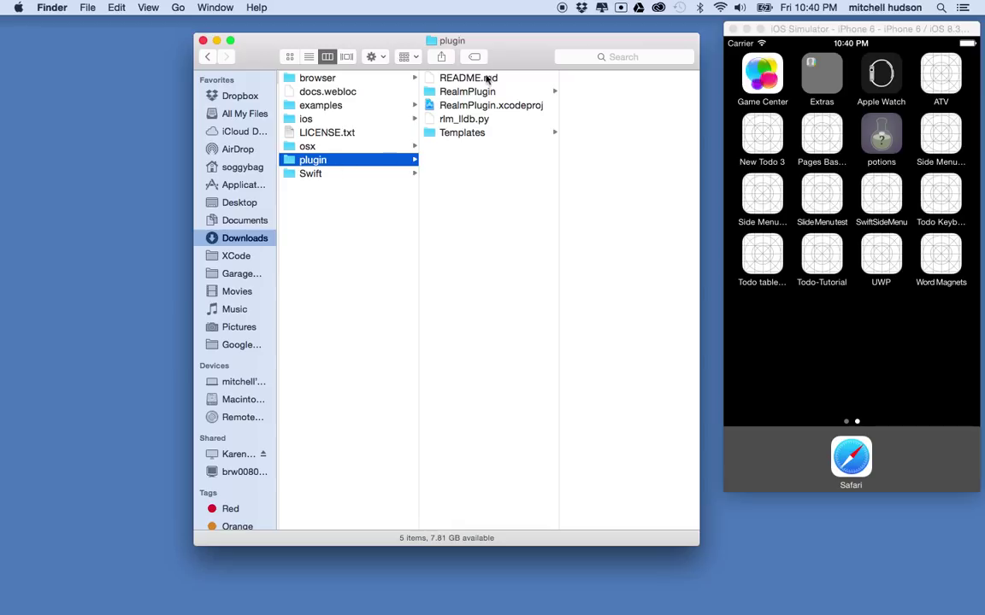
{"action": "left_click", "coordinate": [311, 175]}
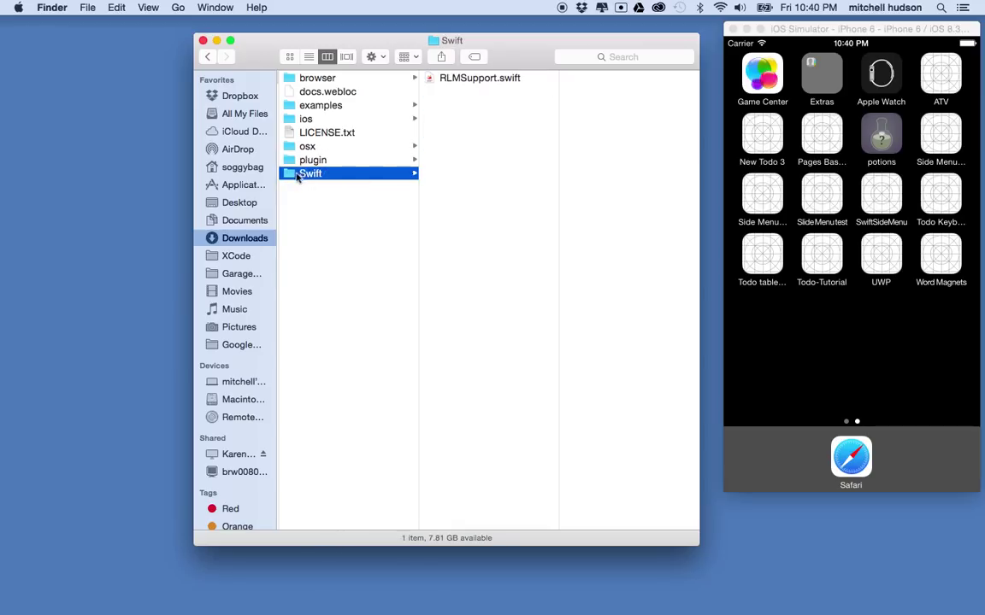
{"action": "mouse_move", "coordinate": [350, 176]}
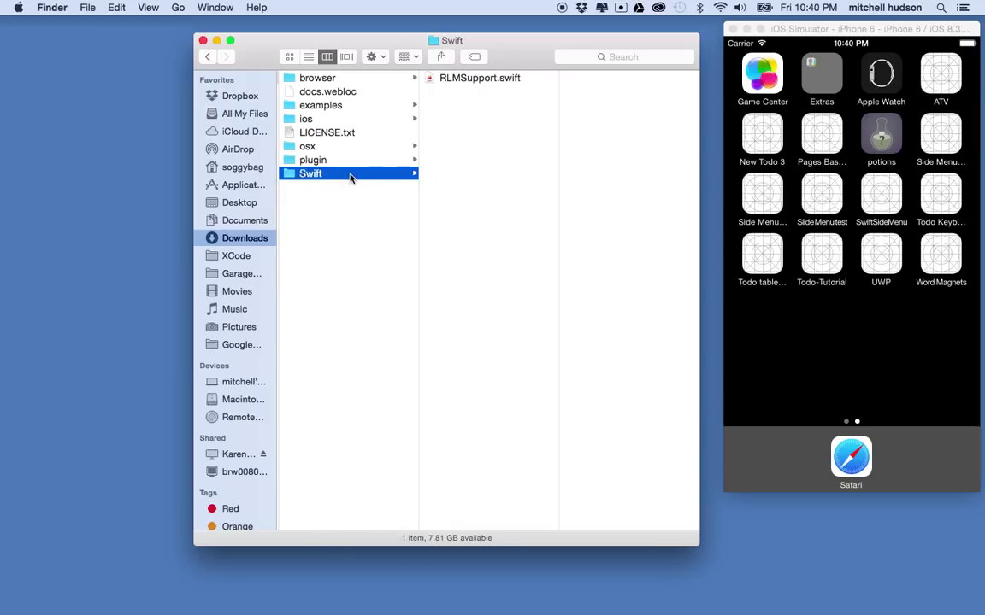
{"action": "mouse_move", "coordinate": [424, 134]}
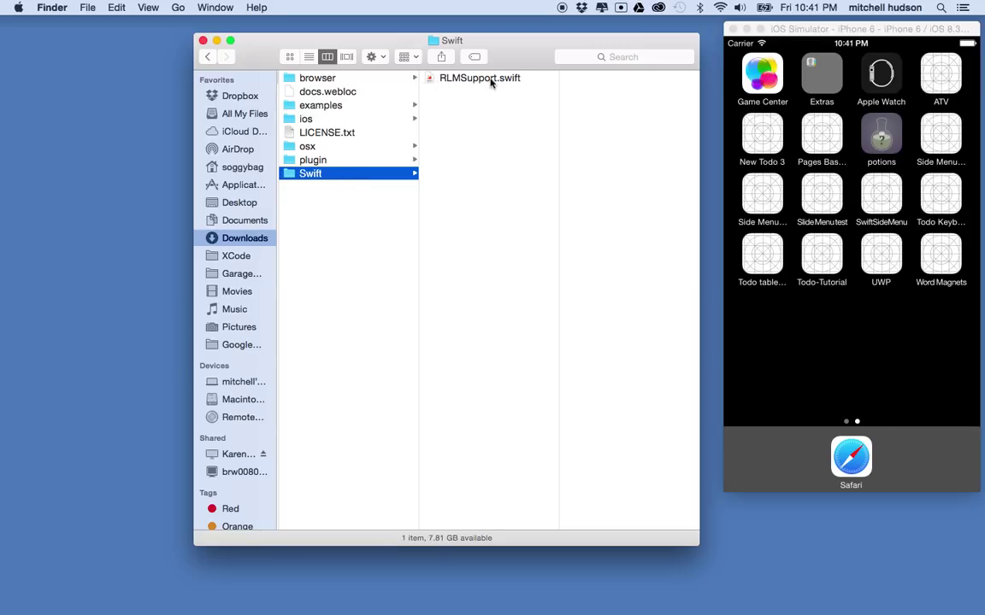
{"action": "mouse_move", "coordinate": [340, 130]}
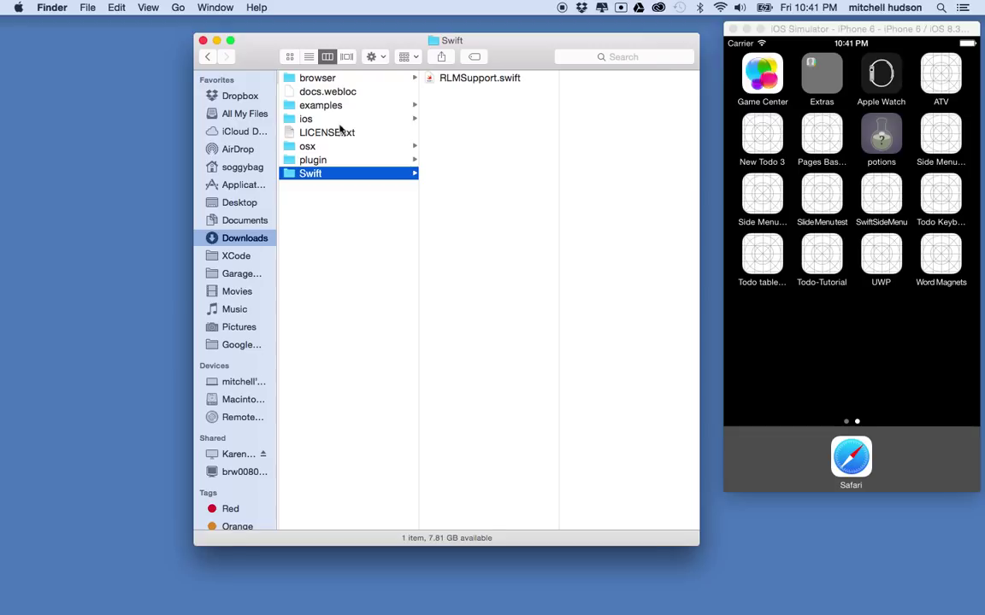
{"action": "mouse_move", "coordinate": [334, 123]}
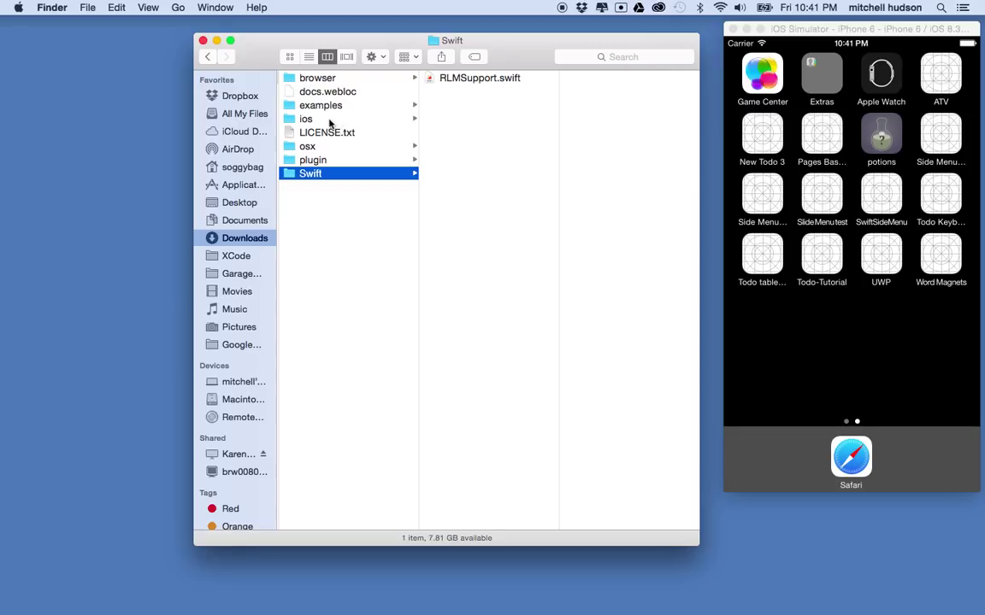
{"action": "left_click", "coordinate": [306, 119]}
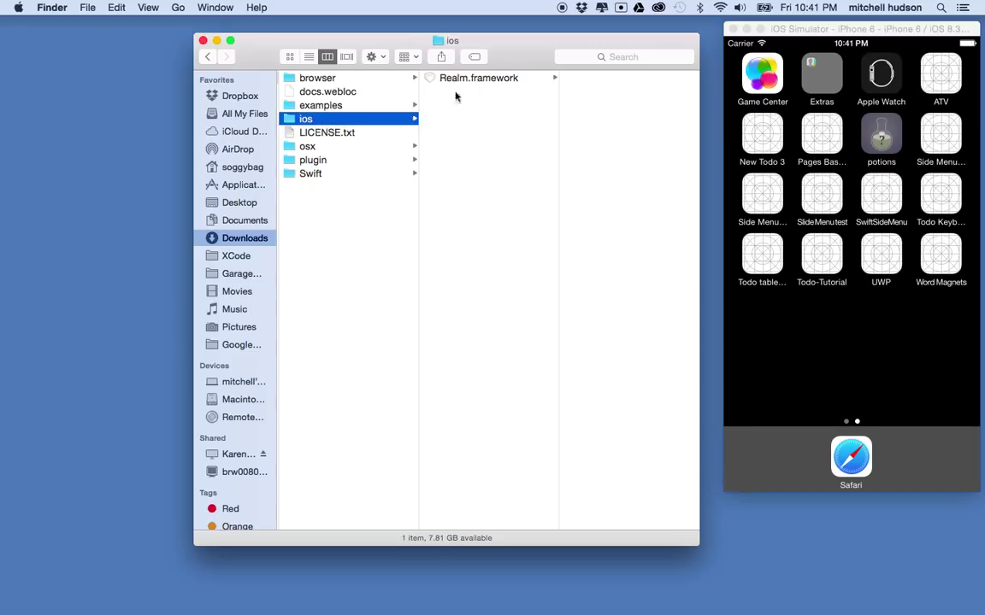
{"action": "mouse_move", "coordinate": [380, 117]}
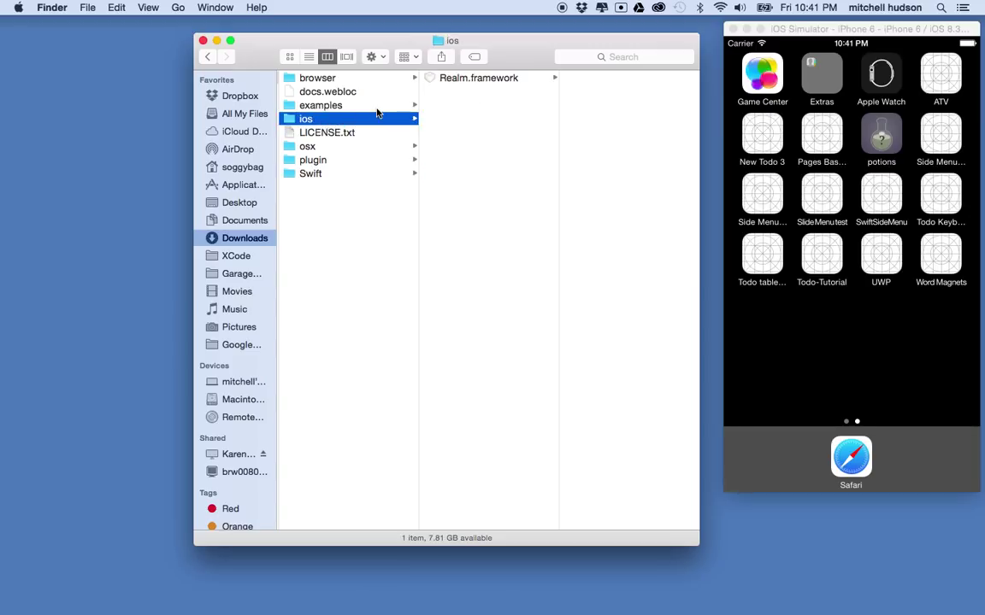
{"action": "mouse_move", "coordinate": [359, 151]}
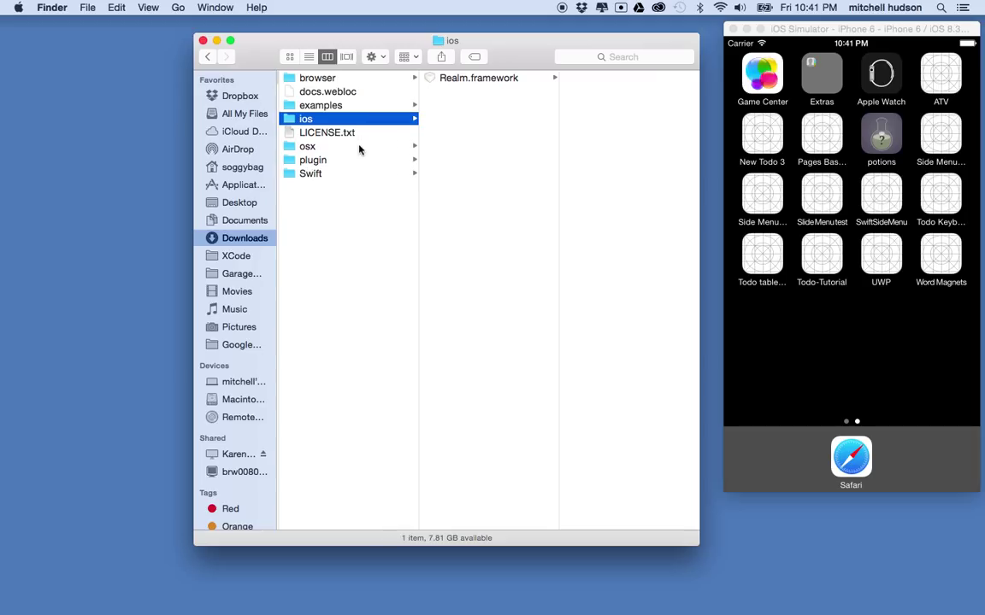
- Bring Xcode forward and drag Realm.framework from Finder's ios folder into the Project Navigator
{"action": "left_click", "coordinate": [311, 174]}
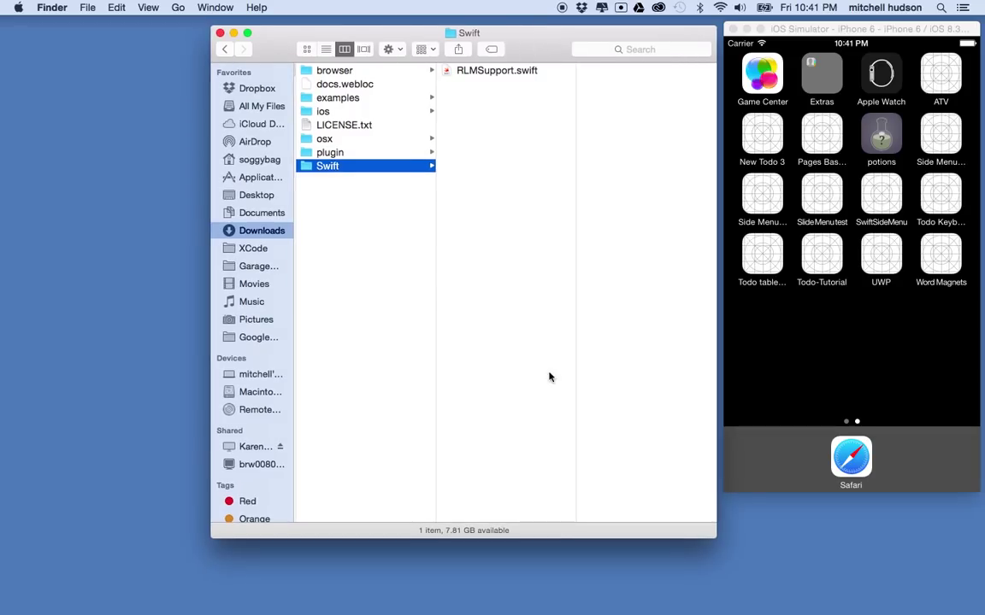
{"action": "mouse_move", "coordinate": [609, 589]}
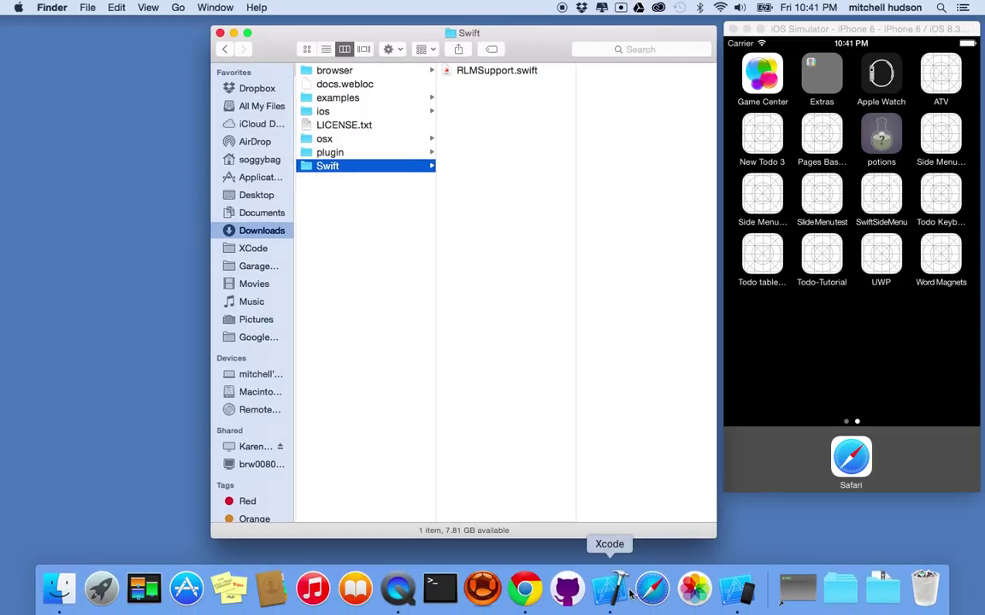
{"action": "left_click", "coordinate": [609, 588]}
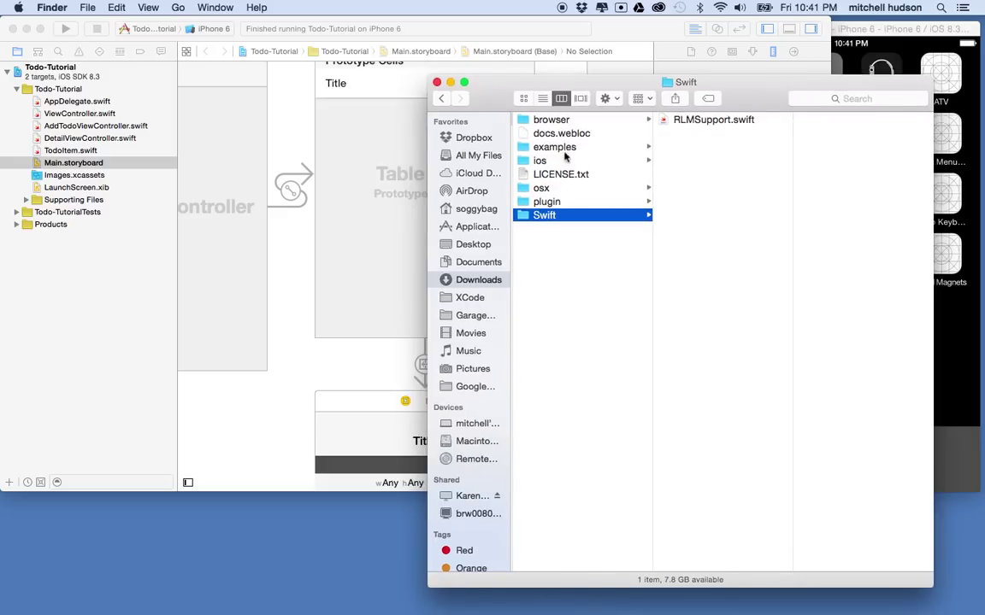
{"action": "left_click", "coordinate": [540, 161]}
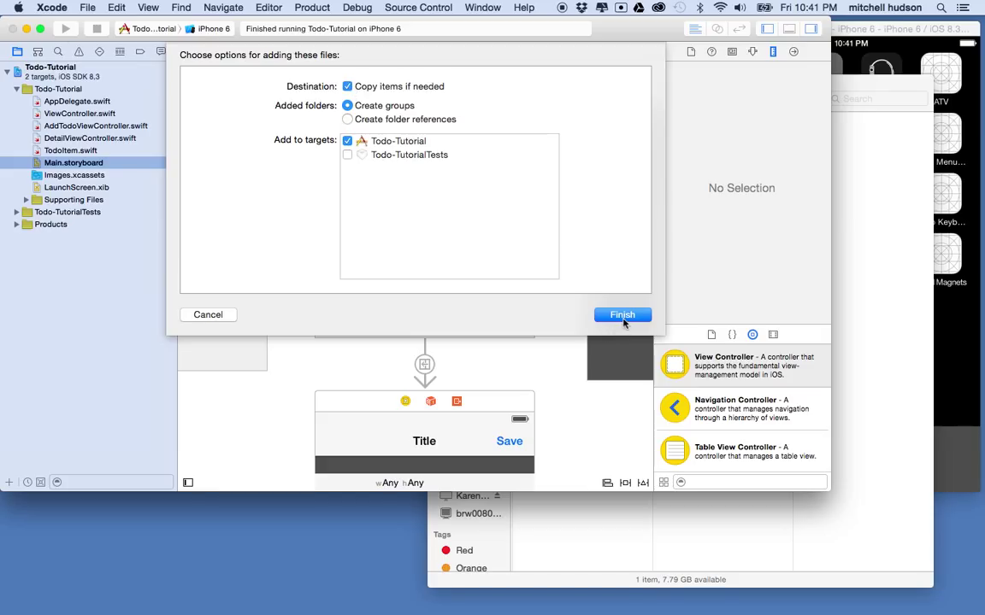
- Finish adding Realm.framework to the Todo-Tutorial project with copy-if-needed enabled
{"action": "left_click", "coordinate": [623, 315]}
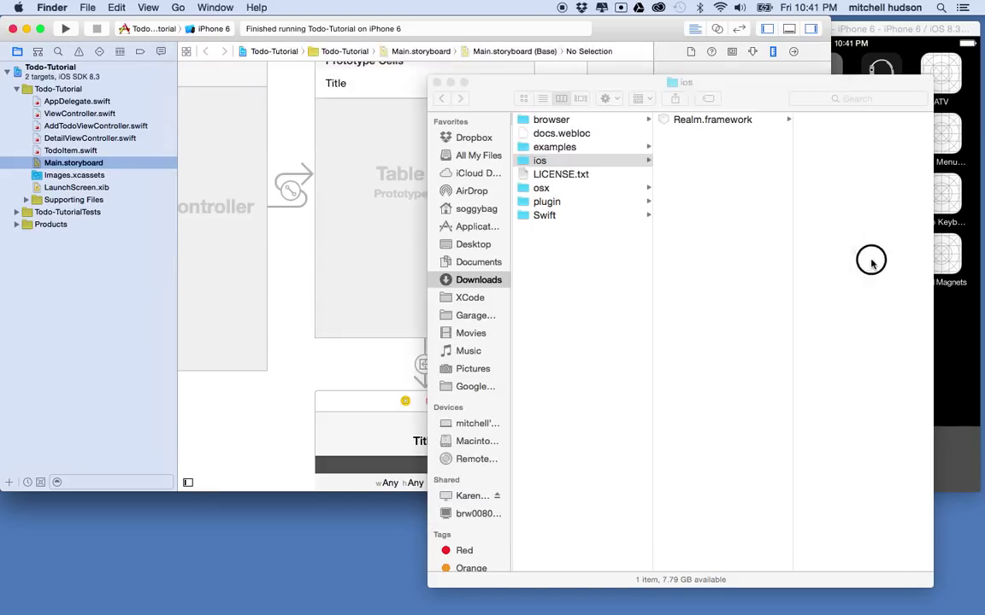
{"action": "left_click", "coordinate": [561, 161]}
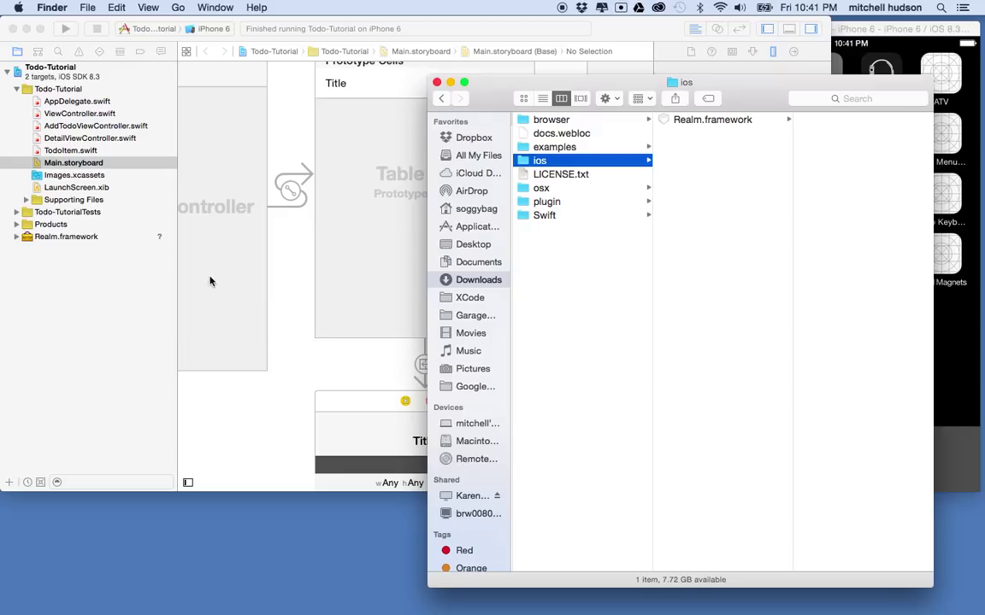
{"action": "mouse_move", "coordinate": [133, 266]}
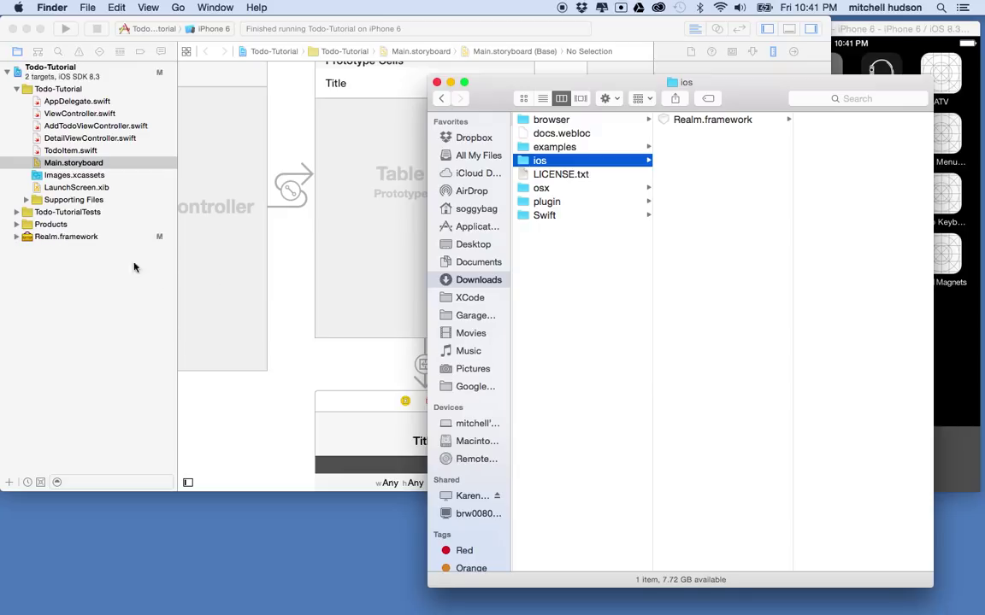
{"action": "mouse_move", "coordinate": [564, 222]}
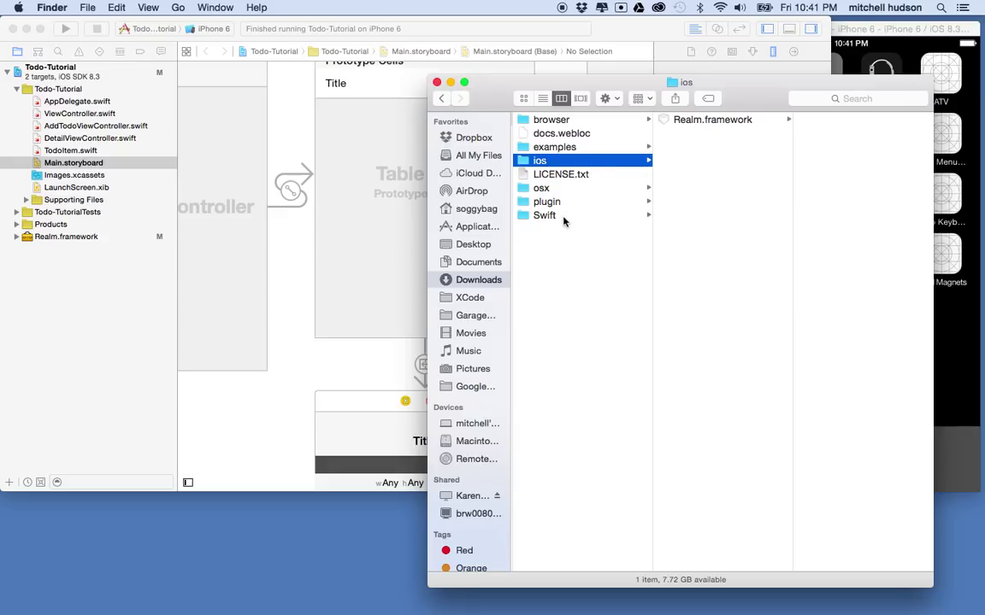
- Add RLMSupport.swift from the Swift folder to the project with Copy items if needed checked
{"action": "left_click", "coordinate": [543, 215]}
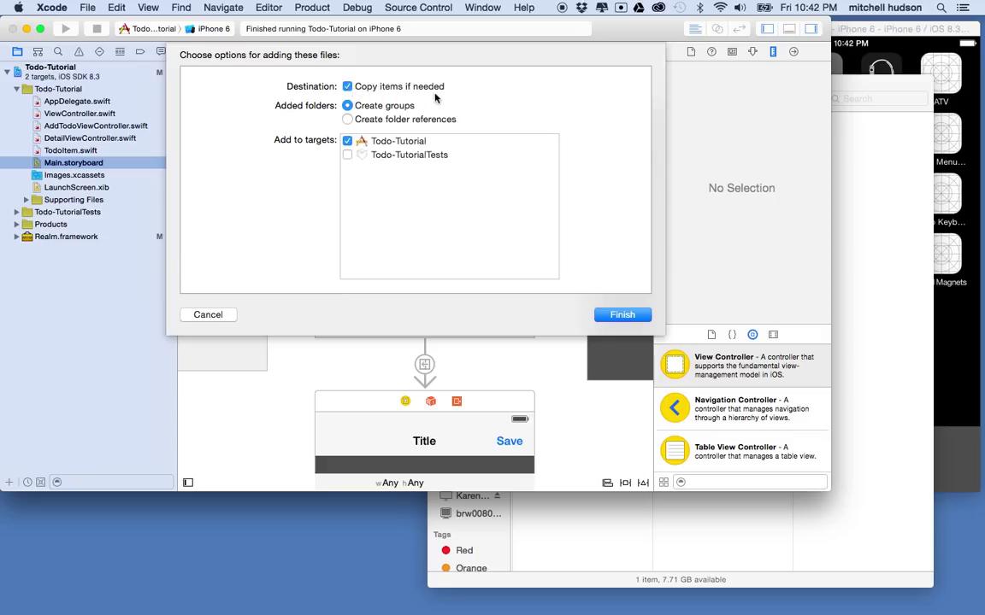
{"action": "left_click", "coordinate": [623, 315]}
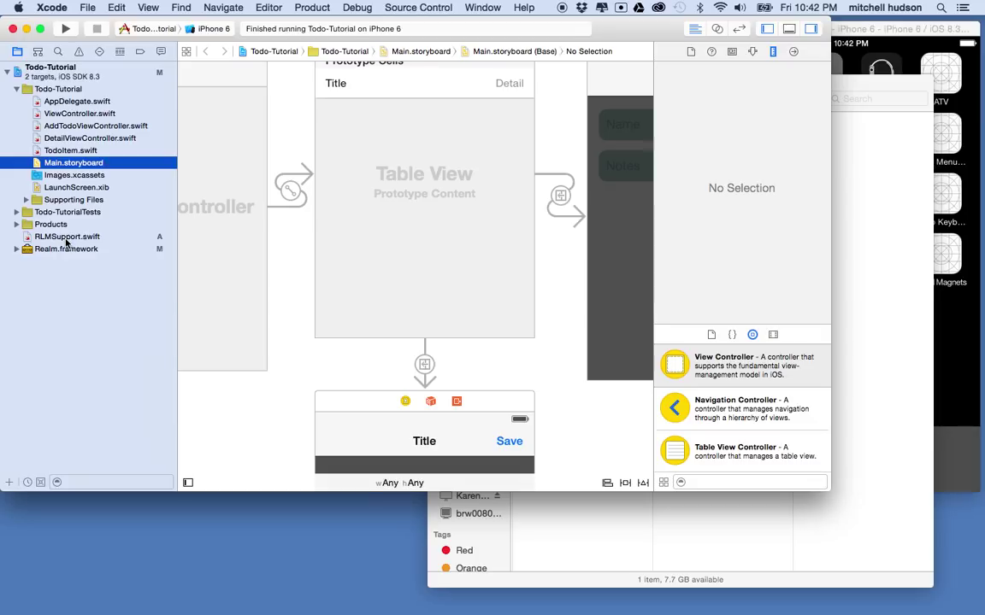
{"action": "mouse_move", "coordinate": [37, 173]}
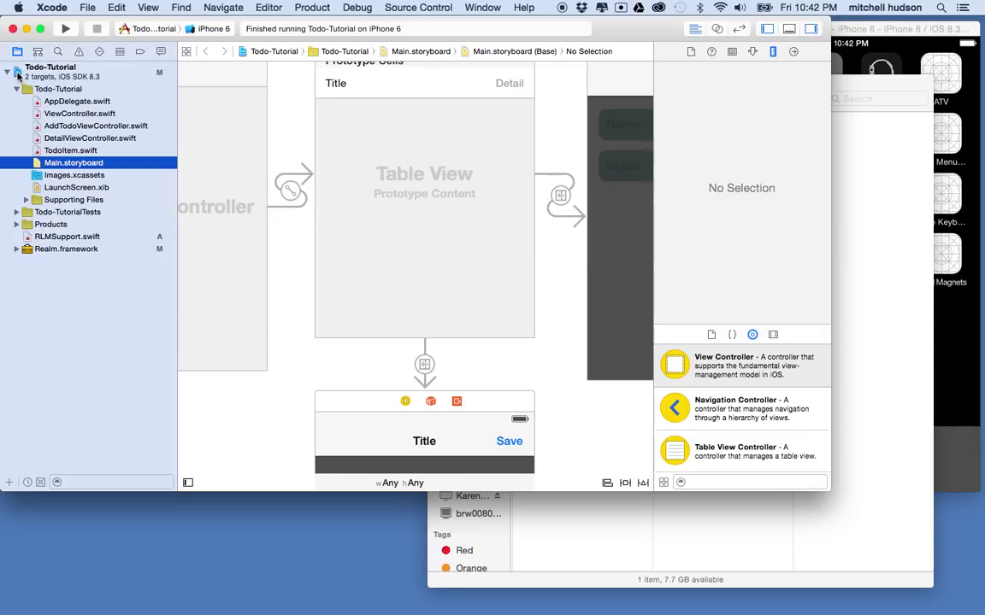
- Show the Todo-Tutorial target's Build Phases settings from the project settings
{"action": "left_click", "coordinate": [50, 67]}
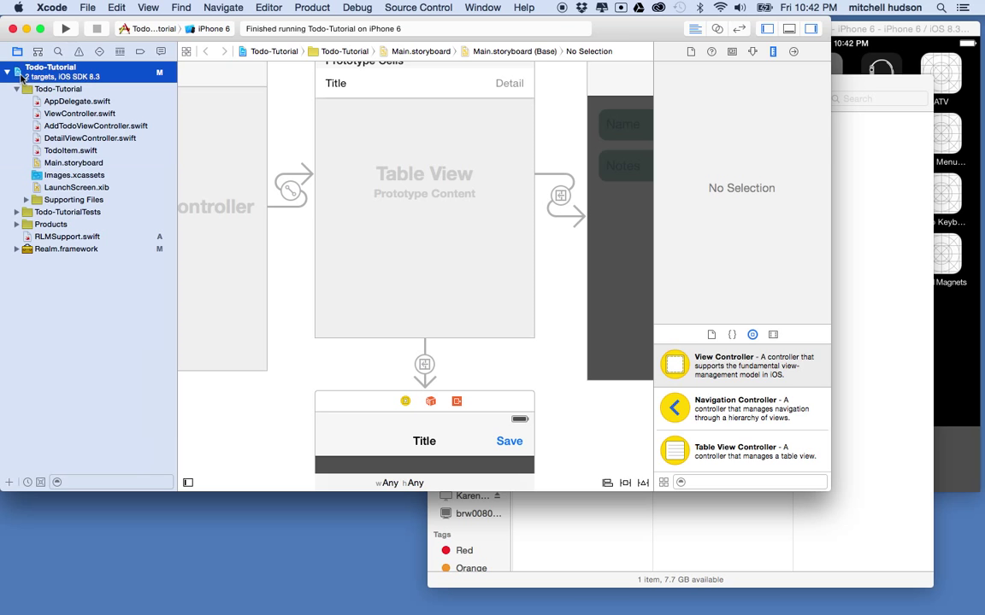
{"action": "left_click", "coordinate": [50, 66]}
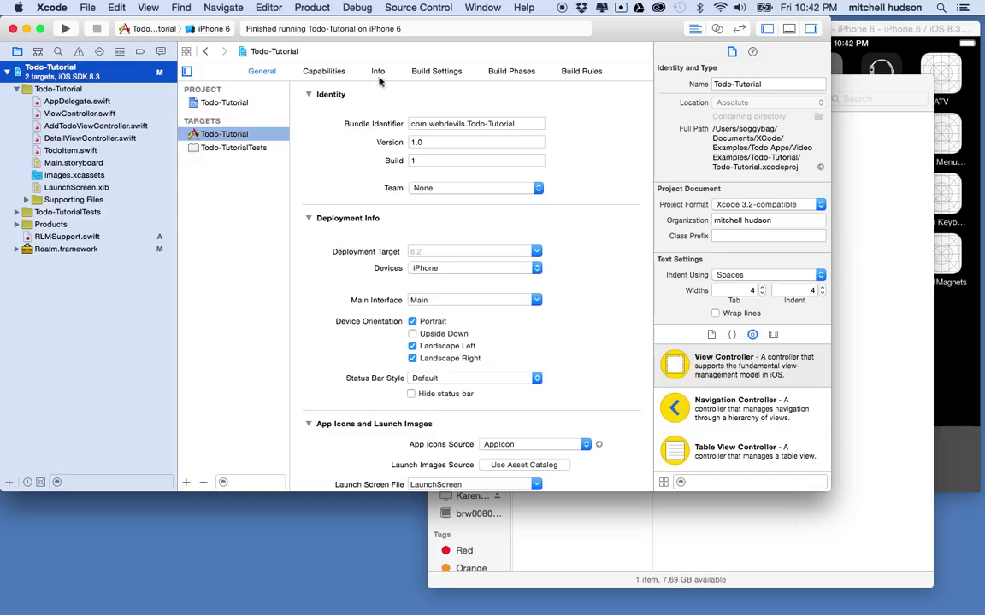
{"action": "mouse_move", "coordinate": [517, 75]}
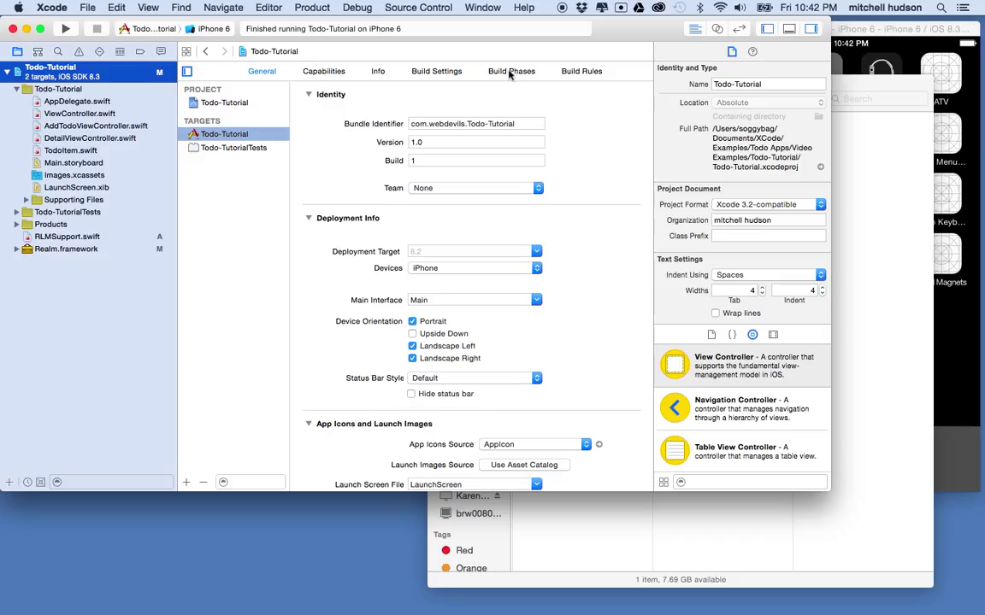
{"action": "left_click", "coordinate": [511, 72]}
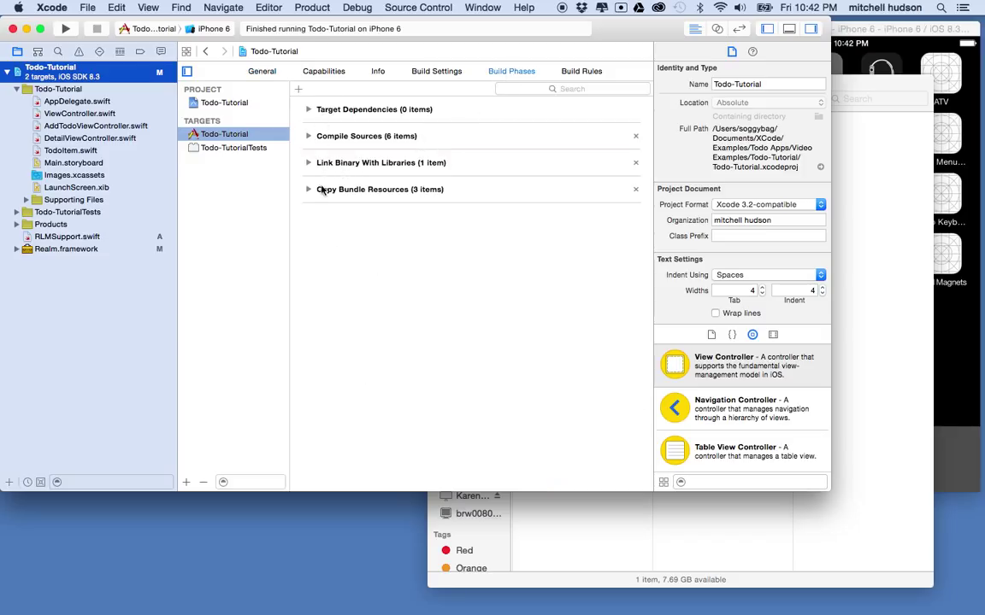
{"action": "mouse_move", "coordinate": [362, 175]}
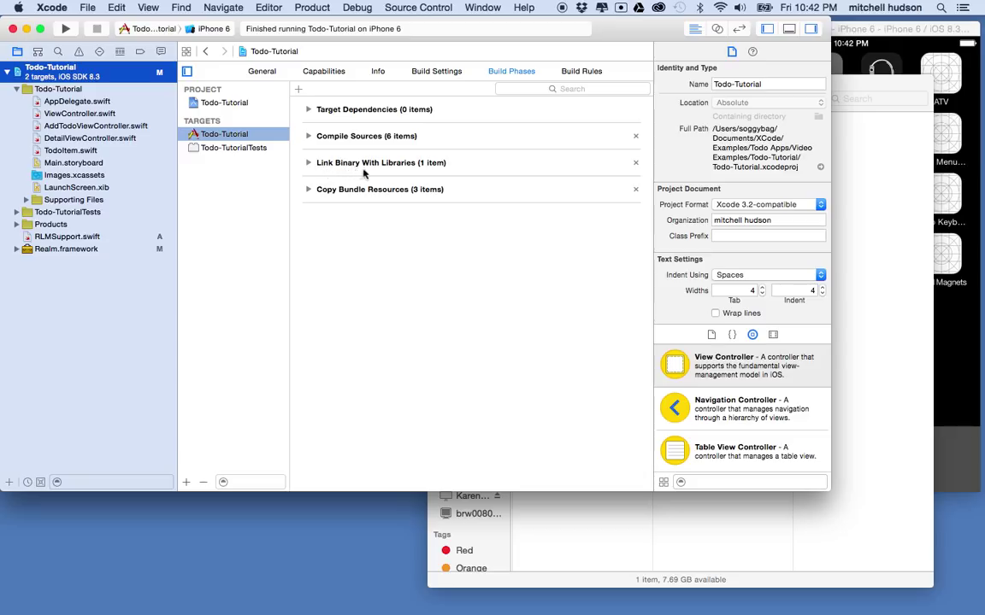
{"action": "mouse_move", "coordinate": [349, 171]}
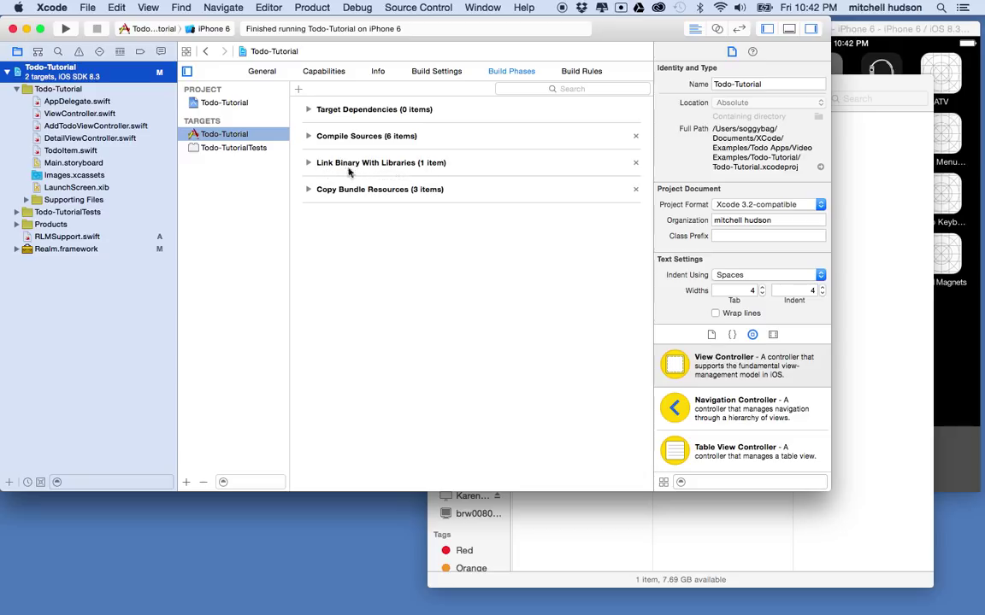
- Expand Link Binary With Libraries to confirm Realm.framework is linked
{"action": "left_click", "coordinate": [308, 163]}
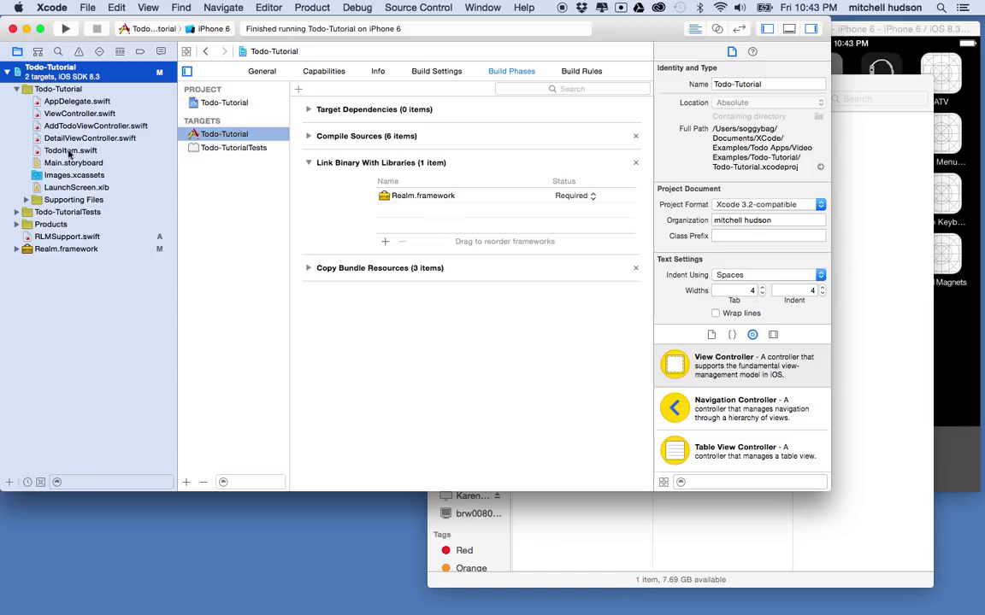
{"action": "mouse_move", "coordinate": [72, 299]}
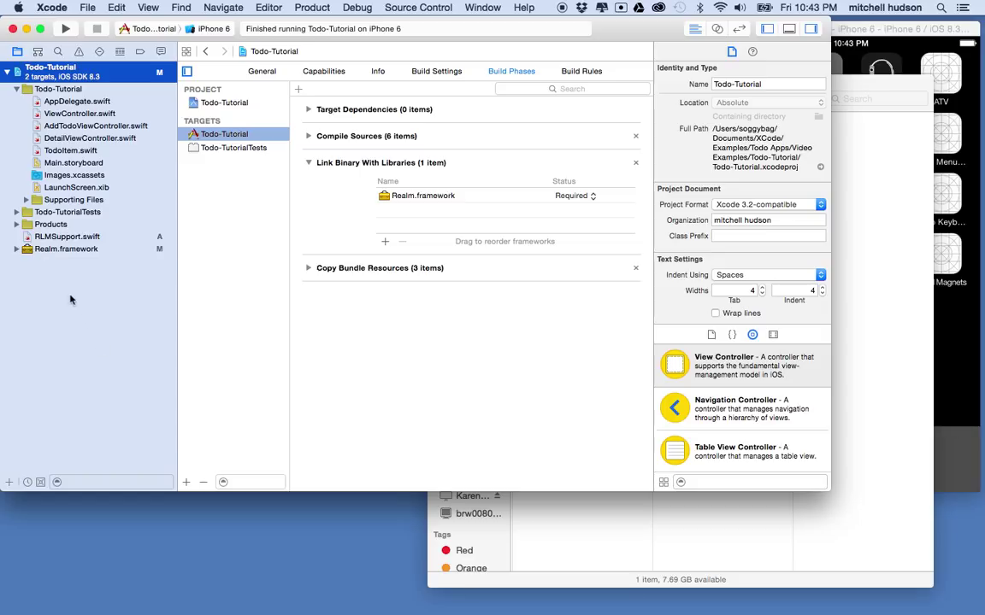
{"action": "mouse_move", "coordinate": [395, 207]}
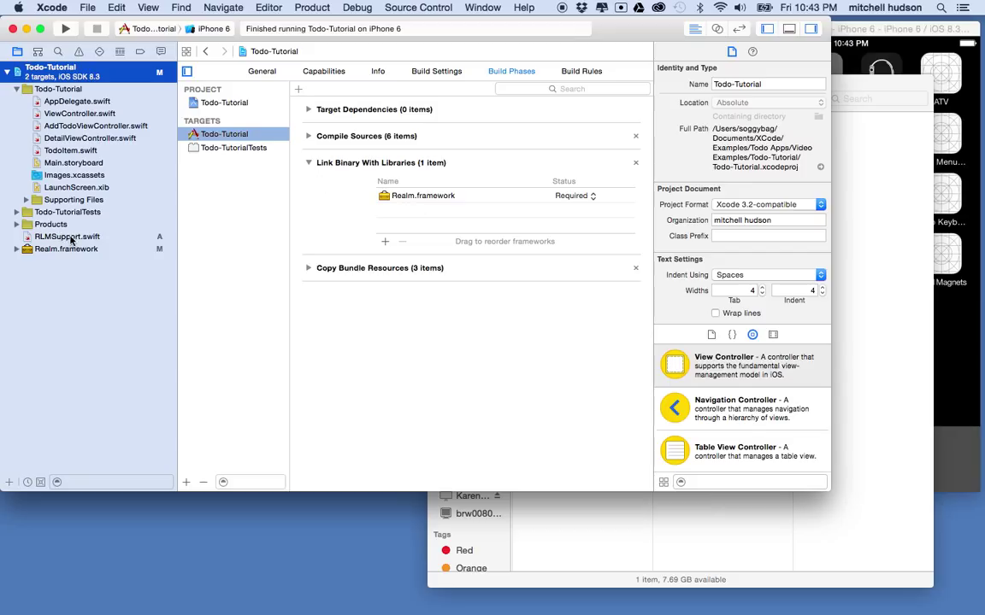
{"action": "mouse_move", "coordinate": [96, 113]}
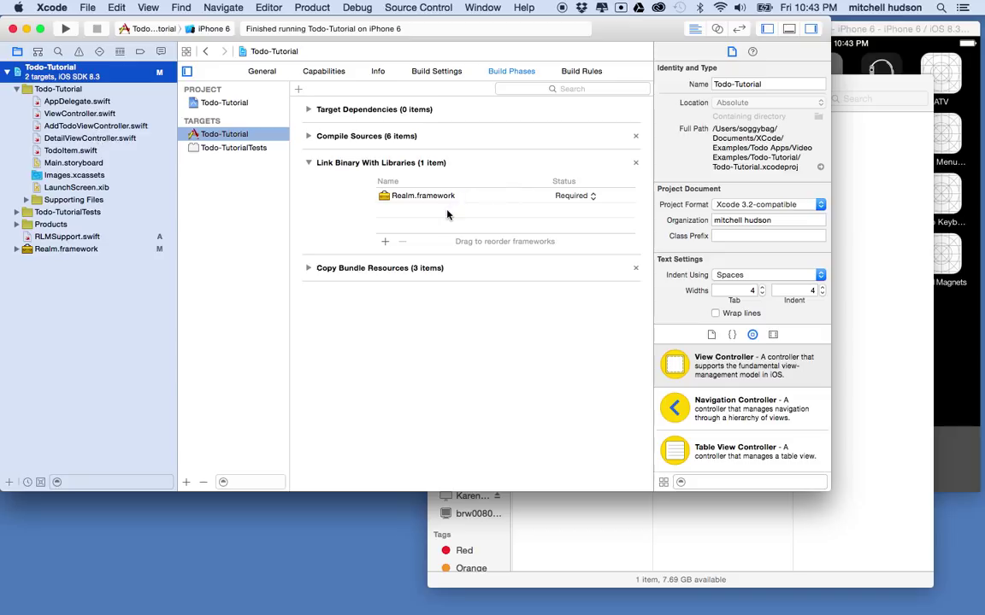
{"action": "mouse_move", "coordinate": [404, 222]}
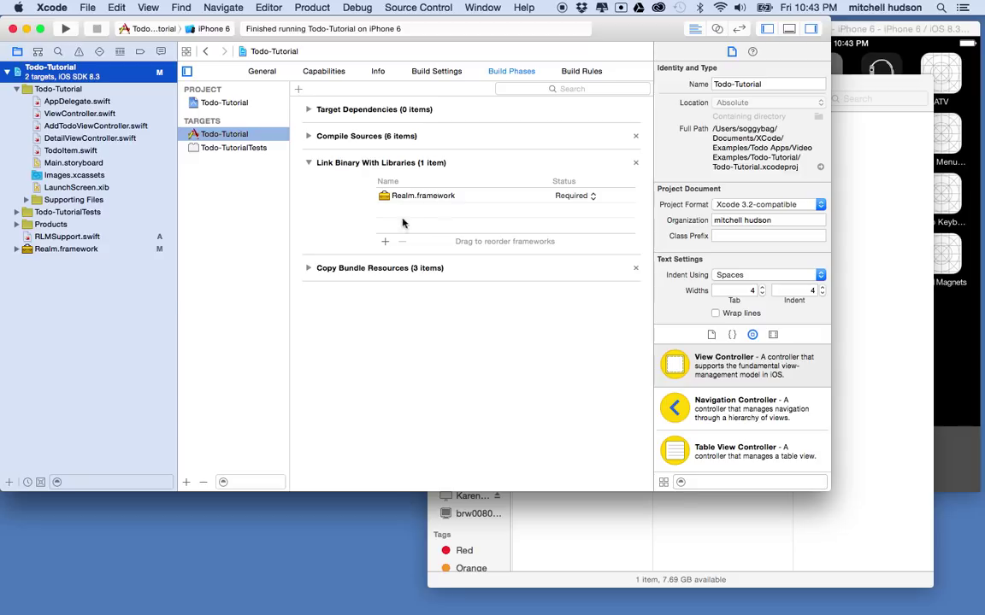
{"action": "mouse_move", "coordinate": [399, 239]}
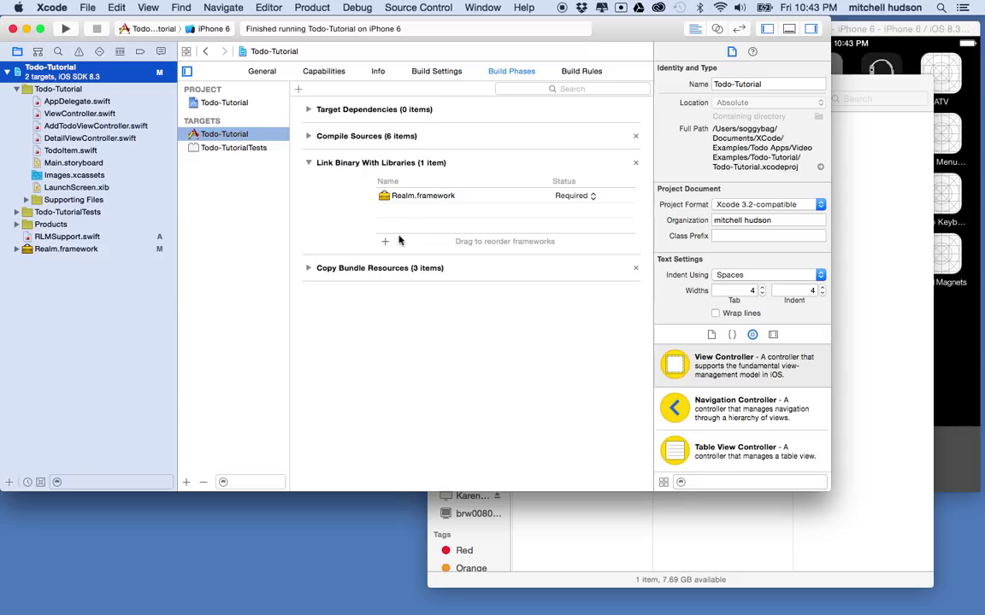
{"action": "mouse_move", "coordinate": [385, 243]}
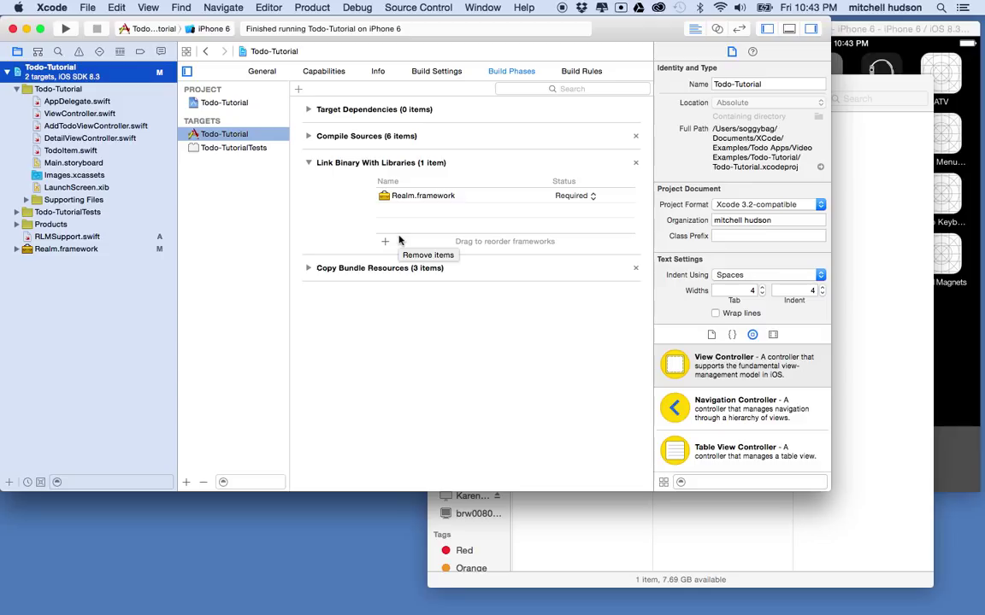
{"action": "mouse_move", "coordinate": [389, 229]}
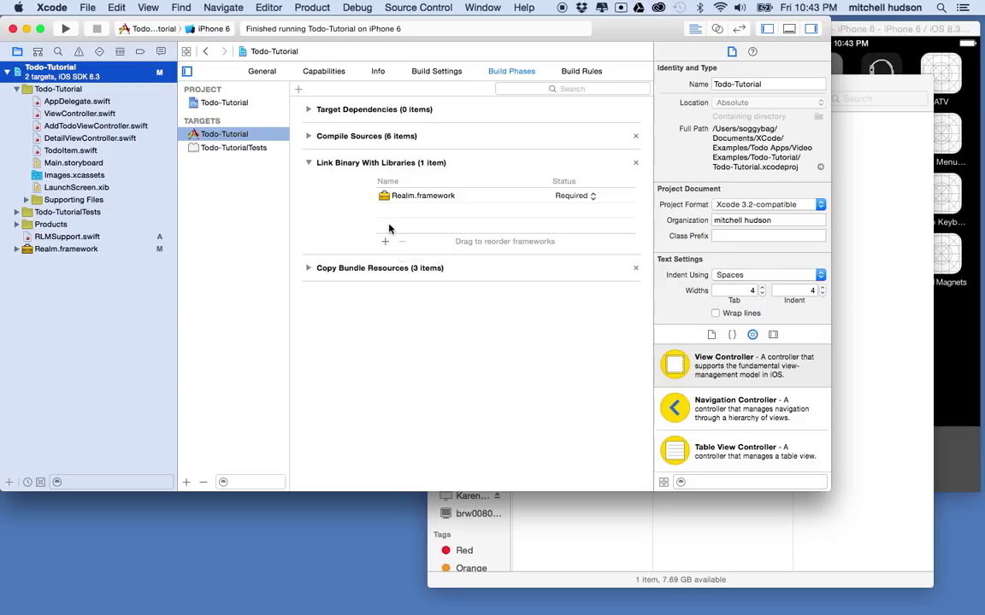
{"action": "mouse_move", "coordinate": [386, 248]}
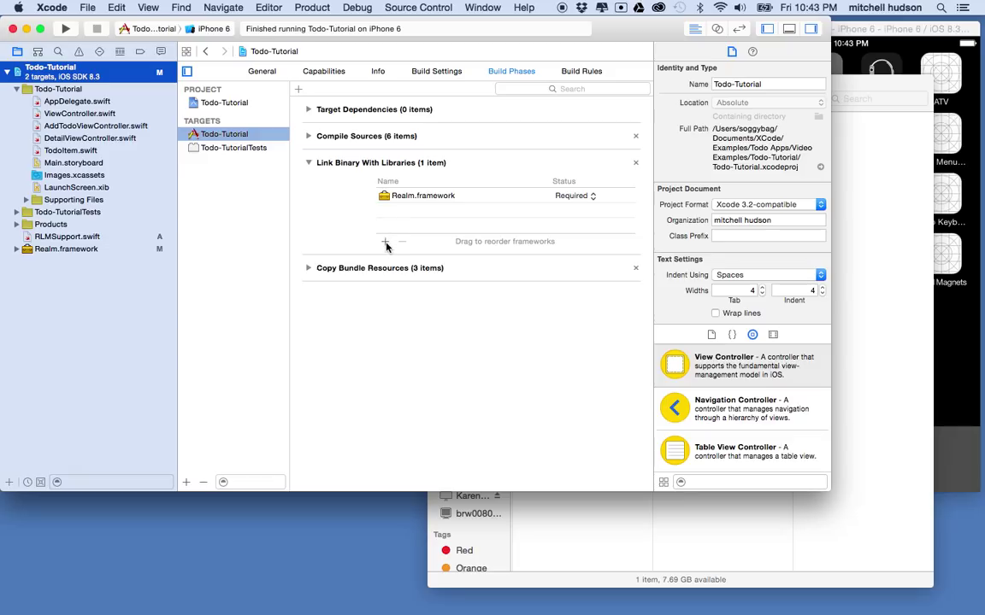
- Search the framework chooser for 'lib+' and dismiss it without adding anything
{"action": "left_click", "coordinate": [385, 243]}
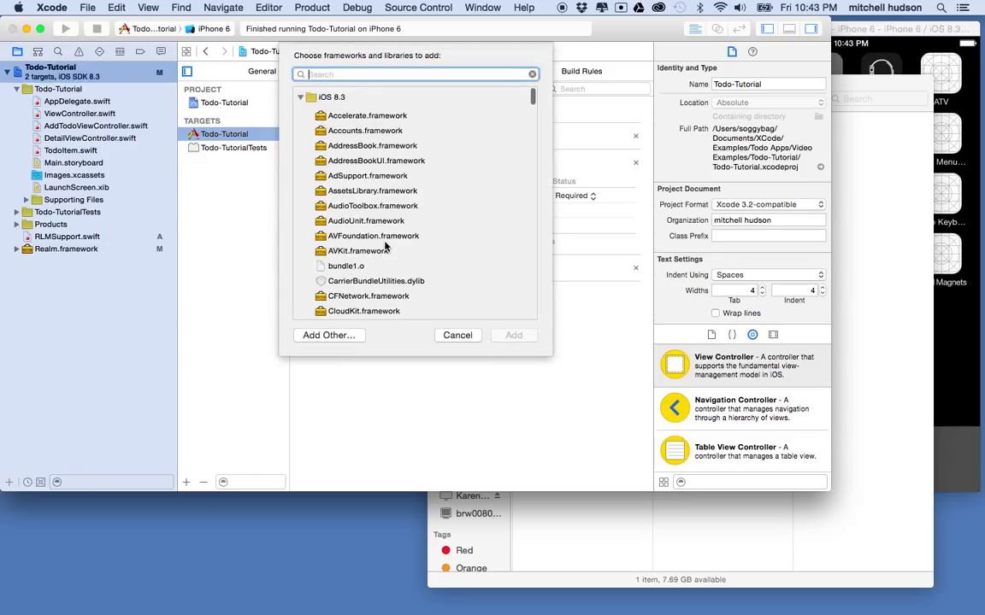
{"action": "mouse_move", "coordinate": [373, 236]}
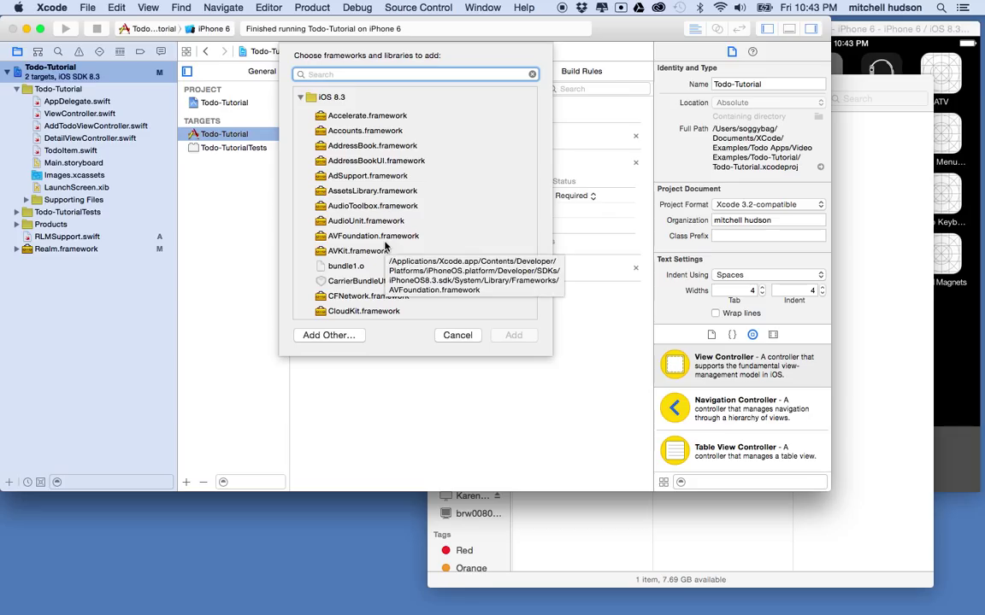
{"action": "mouse_move", "coordinate": [393, 181]}
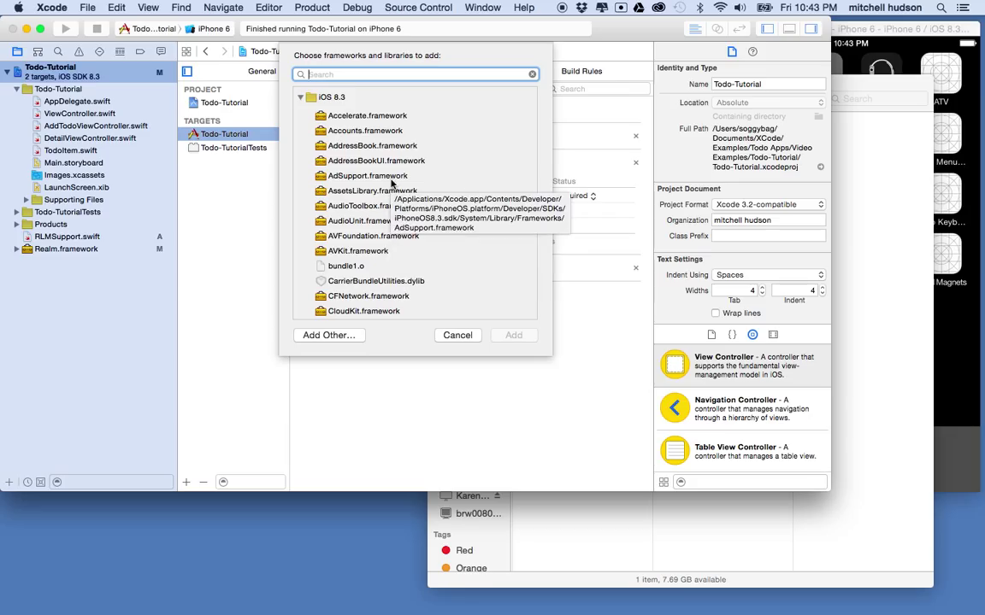
{"action": "type", "text": "libc+"}
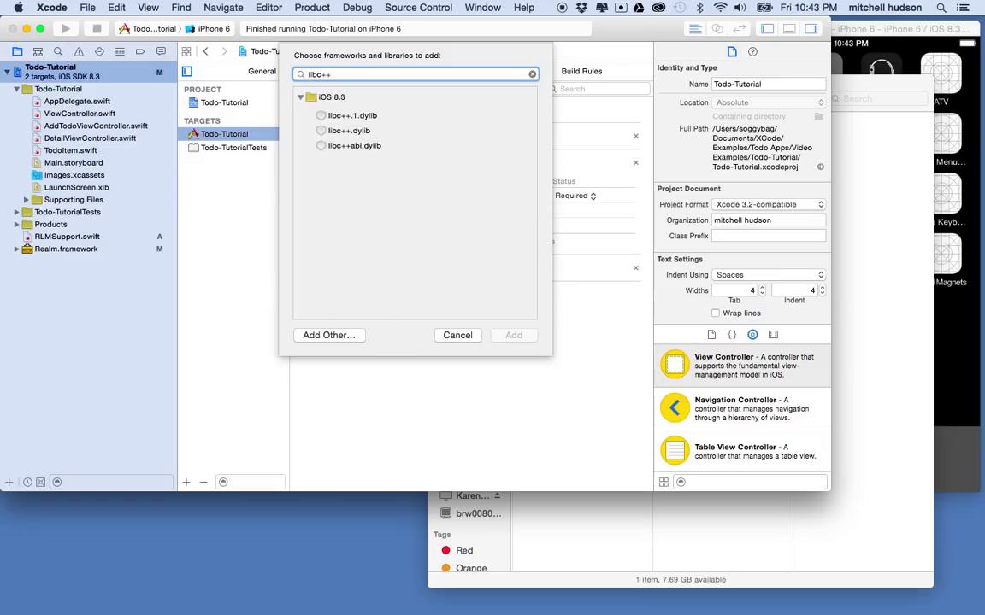
{"action": "type", "text": "+"}
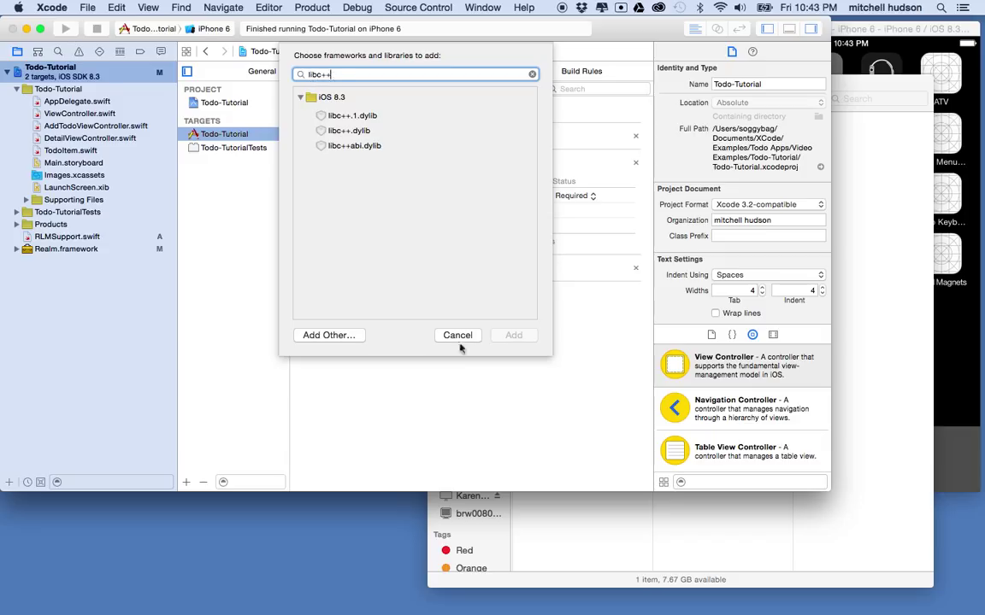
{"action": "left_click", "coordinate": [459, 335]}
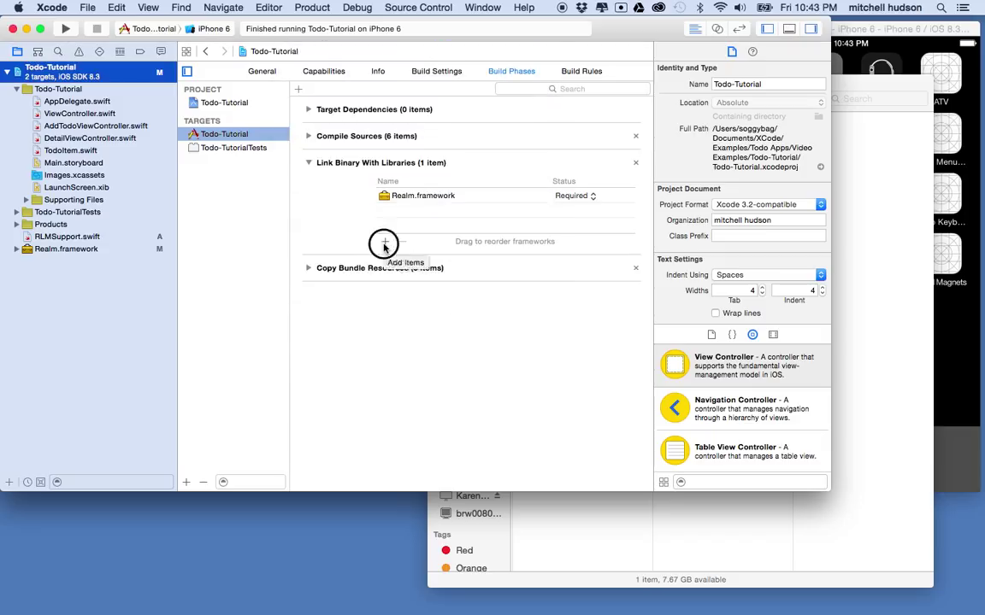
- Reopen the chooser, filter to 'lib' and select libc++.dylib
{"action": "left_click", "coordinate": [383, 242]}
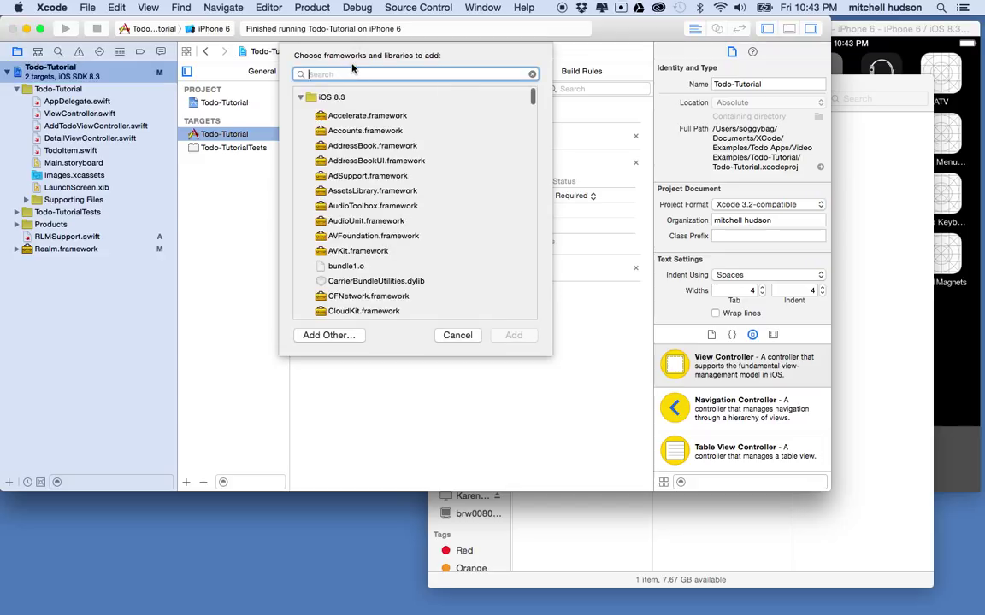
{"action": "type", "text": "libc++"}
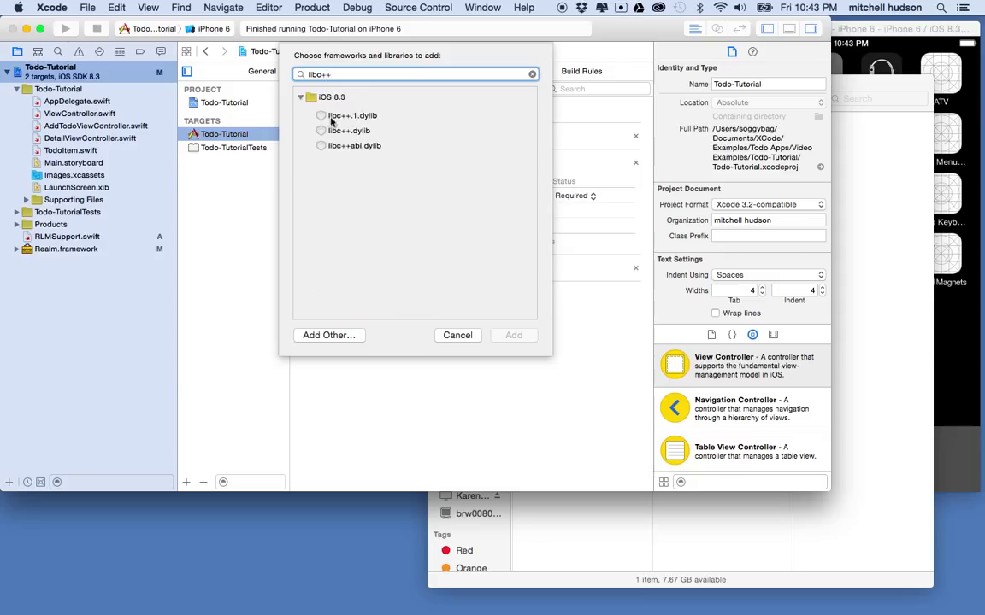
{"action": "left_click", "coordinate": [349, 130]}
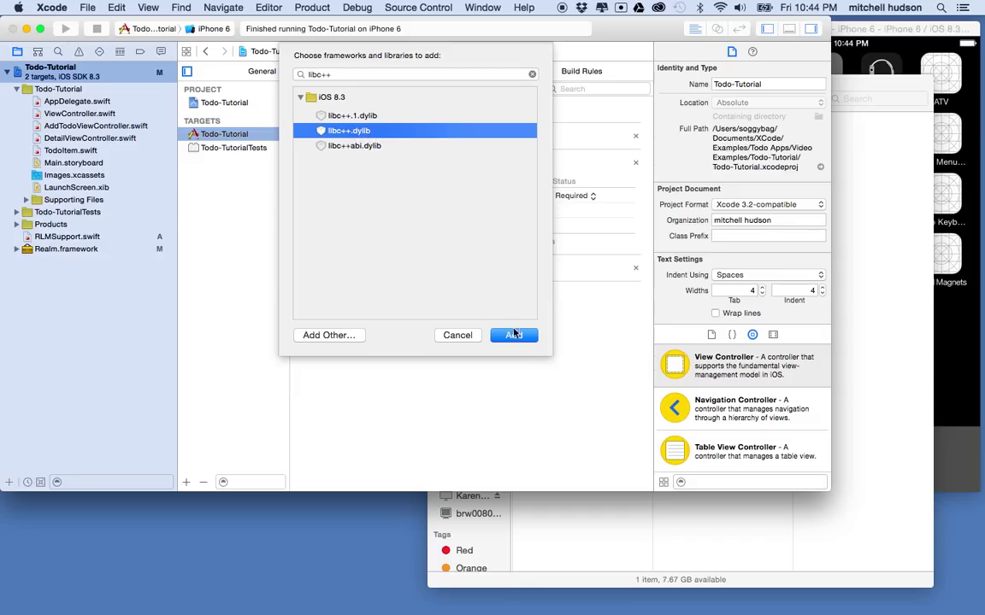
- Add libc++.dylib to the target and select it together with Realm.framework in the navigator
{"action": "left_click", "coordinate": [513, 334]}
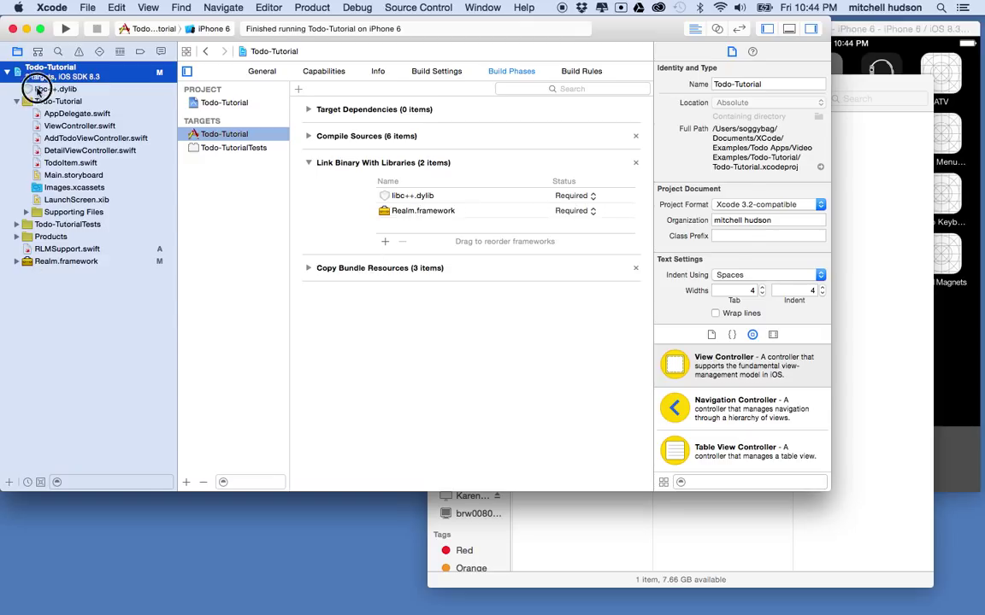
{"action": "left_click", "coordinate": [59, 89]}
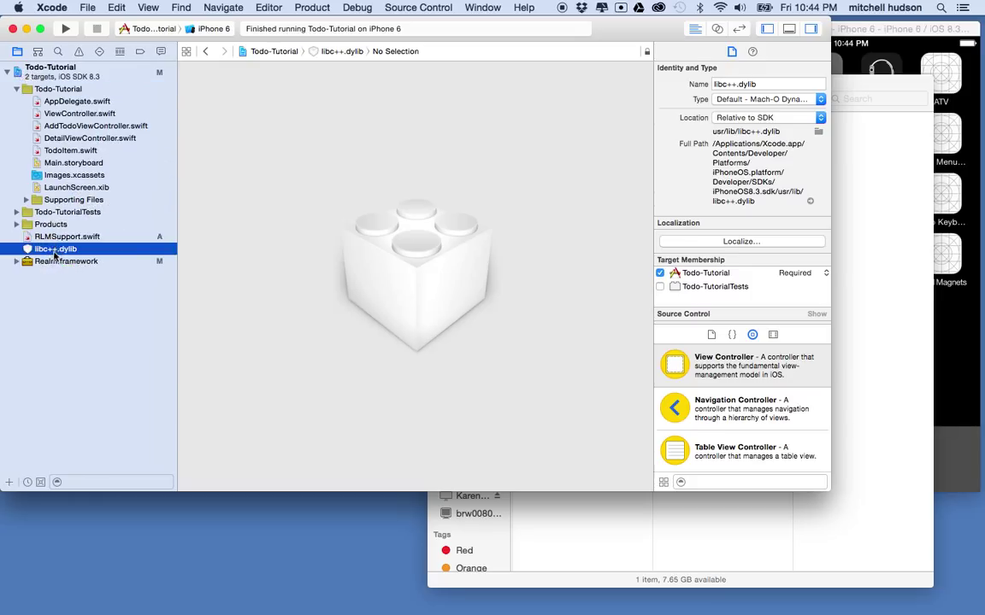
{"action": "left_click", "coordinate": [65, 260]}
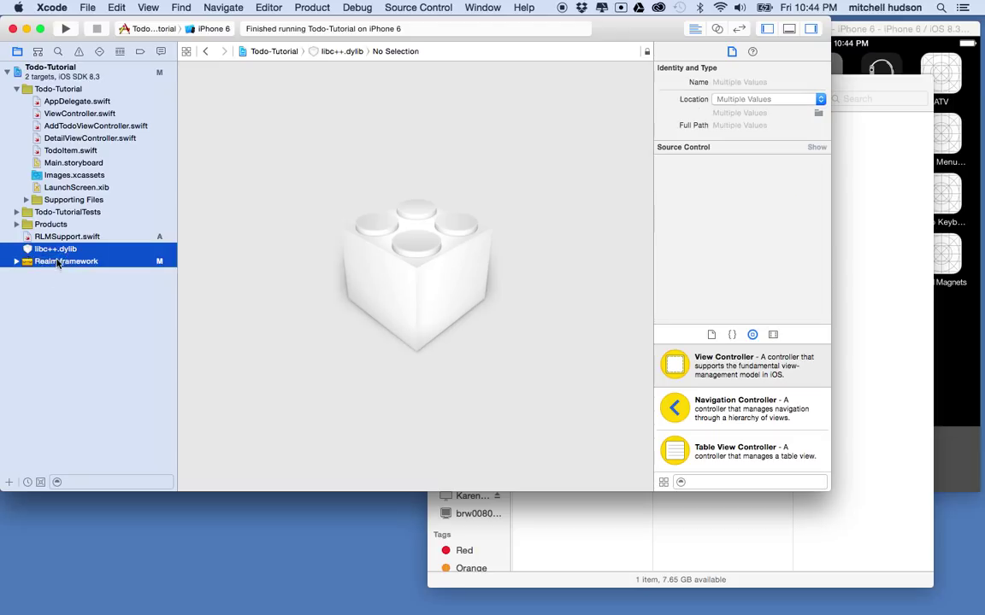
- Group the two selected libraries into a new group named Frameworks
{"action": "right_click", "coordinate": [54, 250]}
{"action": "type", "text": "Frame"}
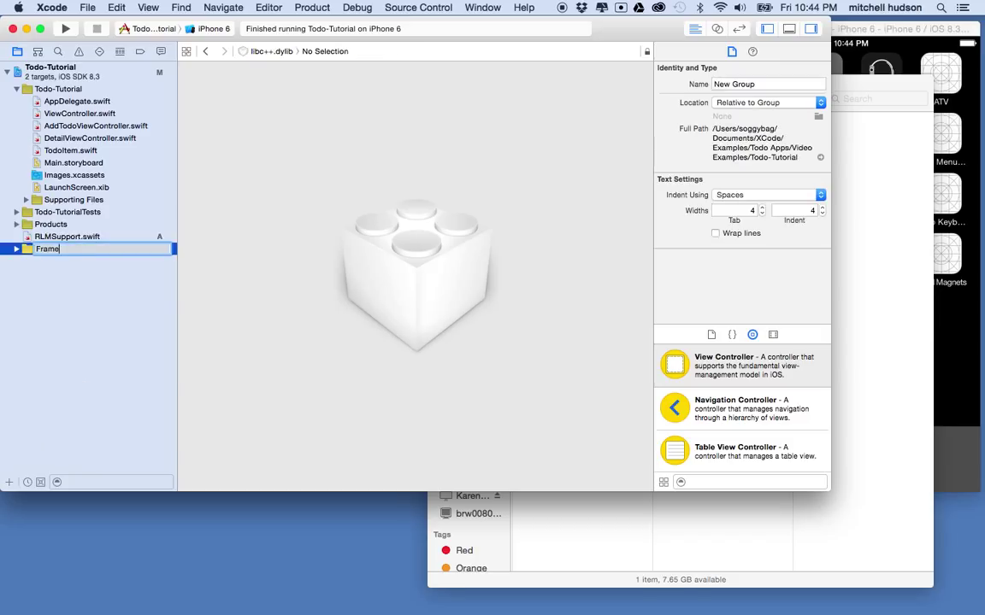
{"action": "key", "text": "return"}
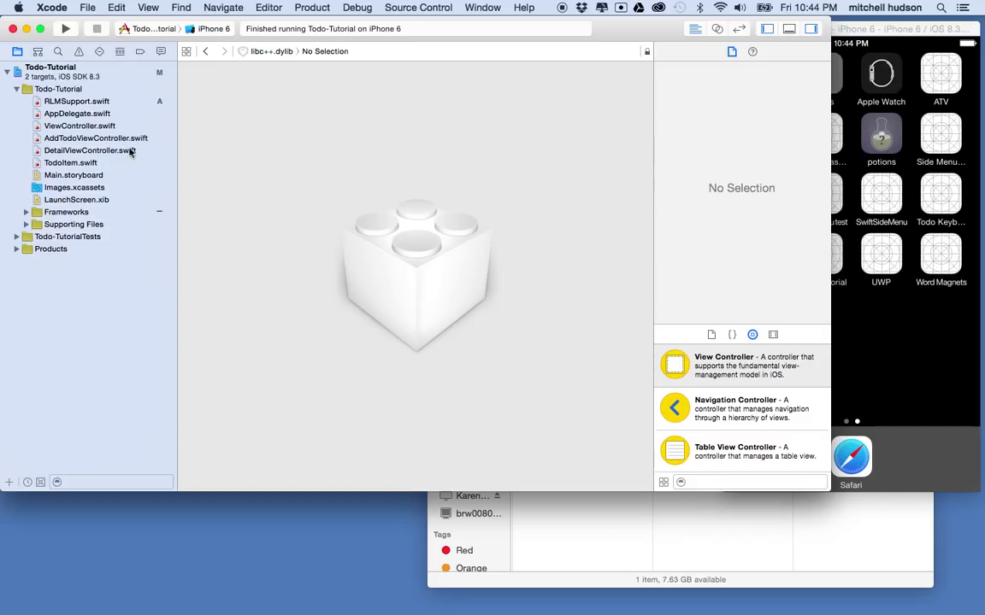
{"action": "mouse_move", "coordinate": [84, 126]}
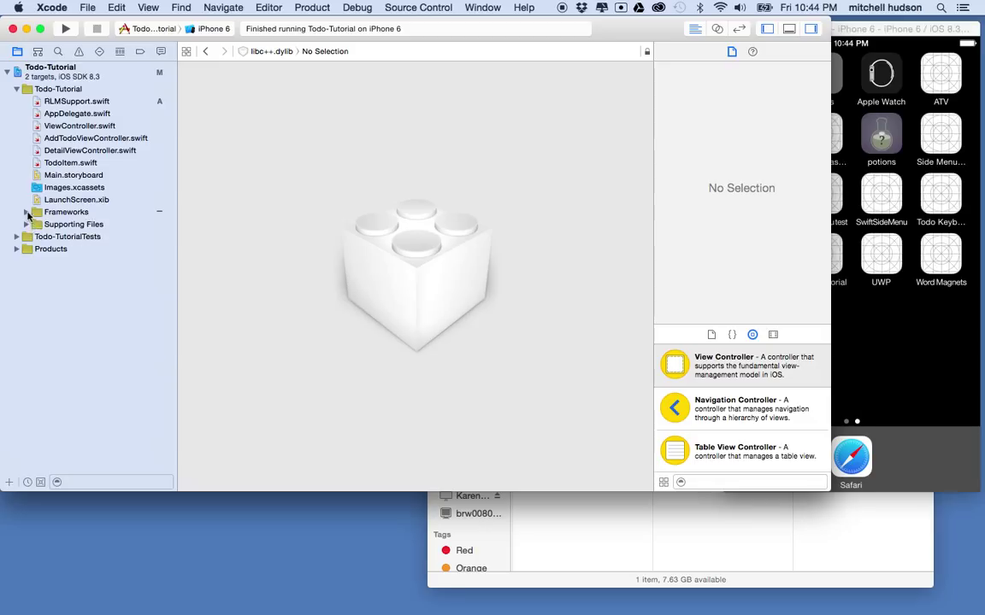
- Expand Frameworks and view libc++.dylib's file details after RLMSupport.swift
{"action": "left_click", "coordinate": [26, 212]}
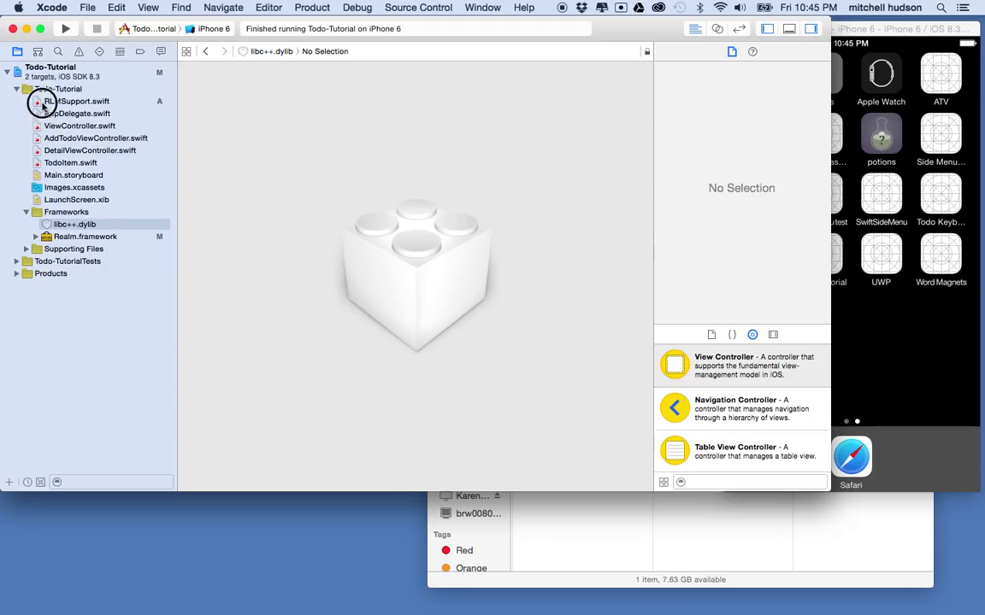
{"action": "left_click", "coordinate": [75, 101]}
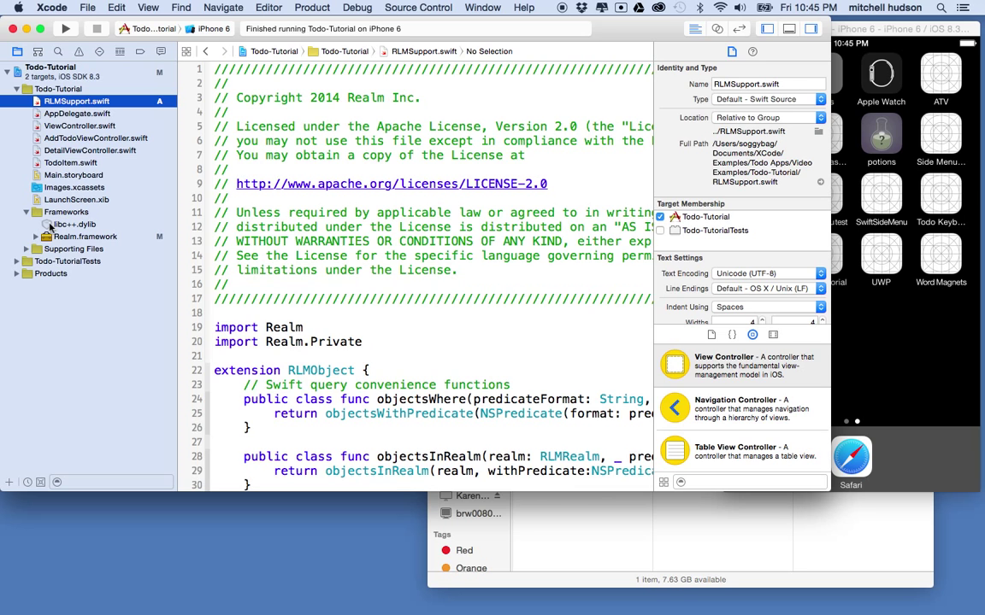
{"action": "left_click", "coordinate": [75, 224]}
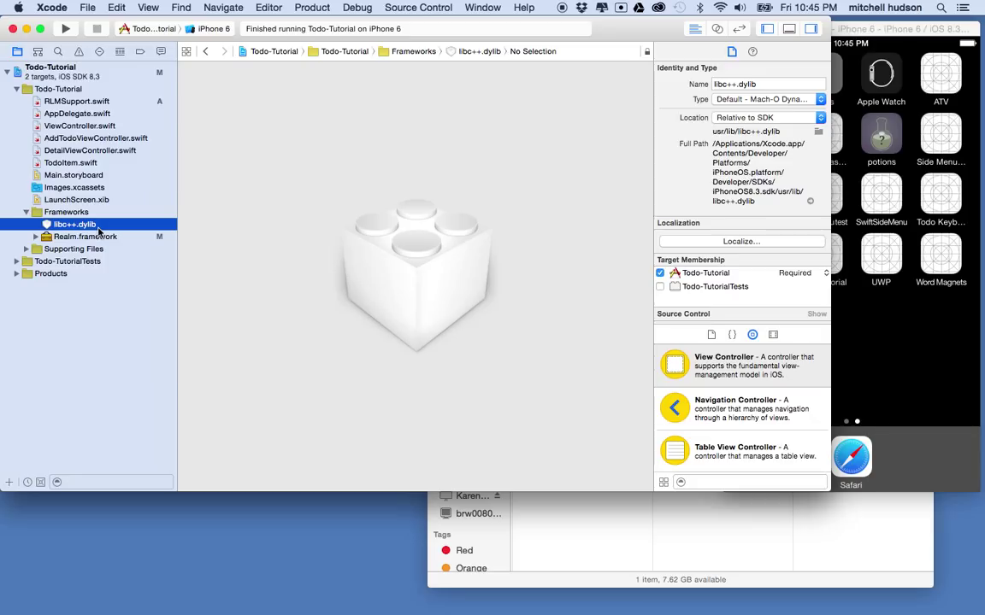
{"action": "mouse_move", "coordinate": [99, 232]}
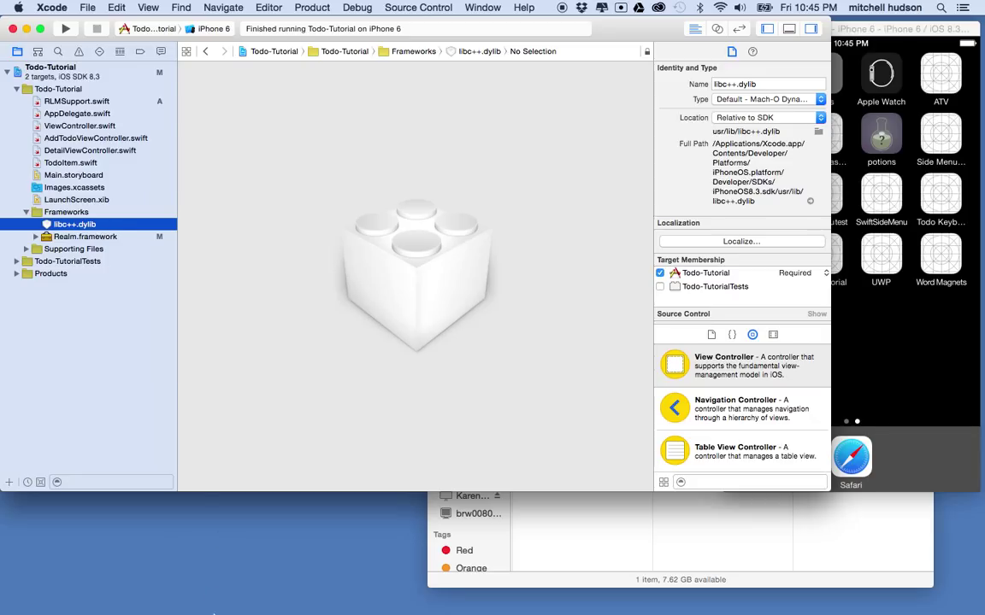